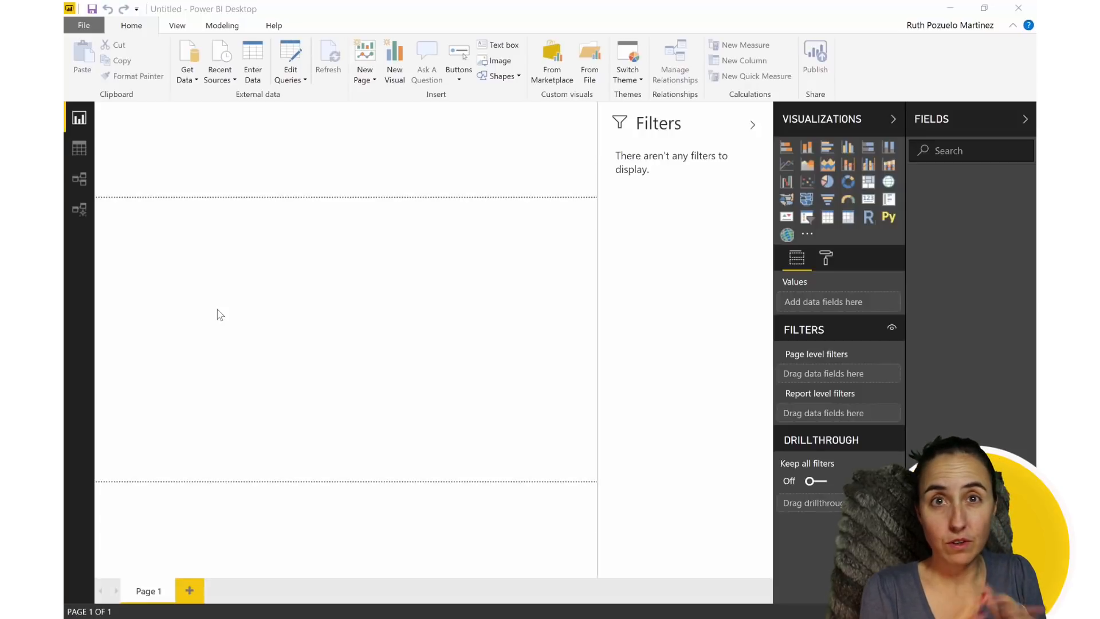
mouse_move(372, 357)
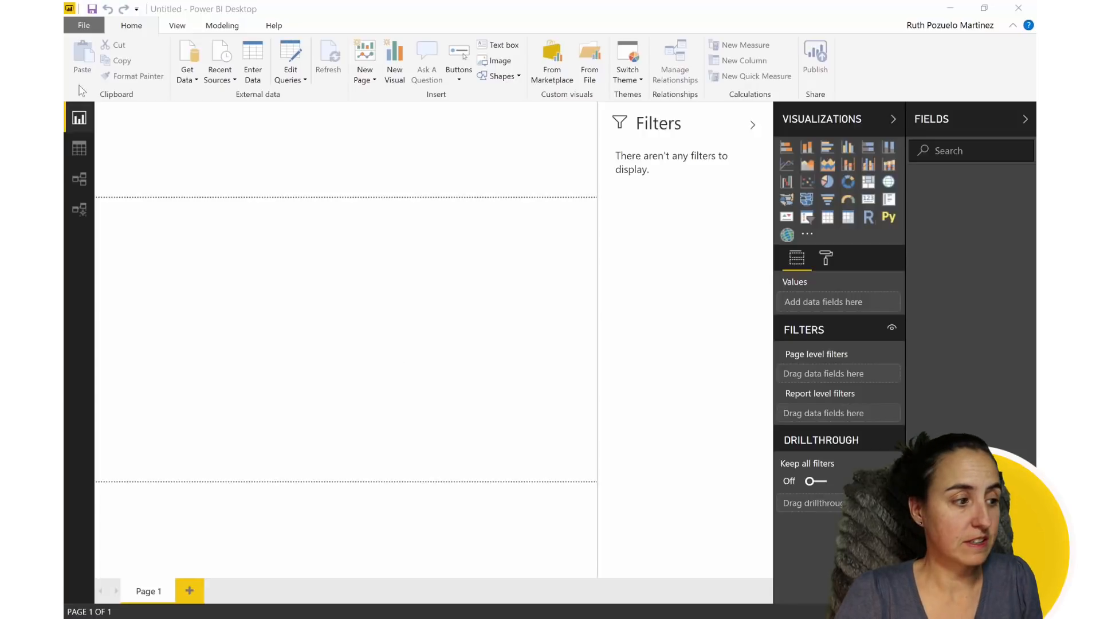
Go to File > Options and settings to reach the global Options dialog
left_click(82, 25)
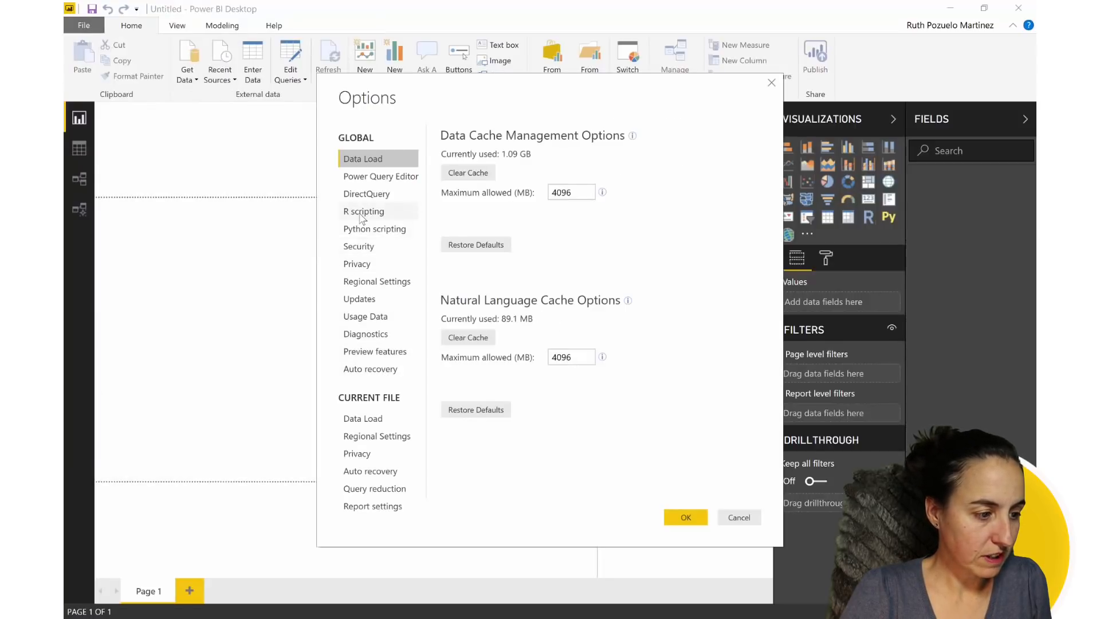
Accept the R 3.4.3 home directory and RStudio IDE under R scripting
left_click(363, 212)
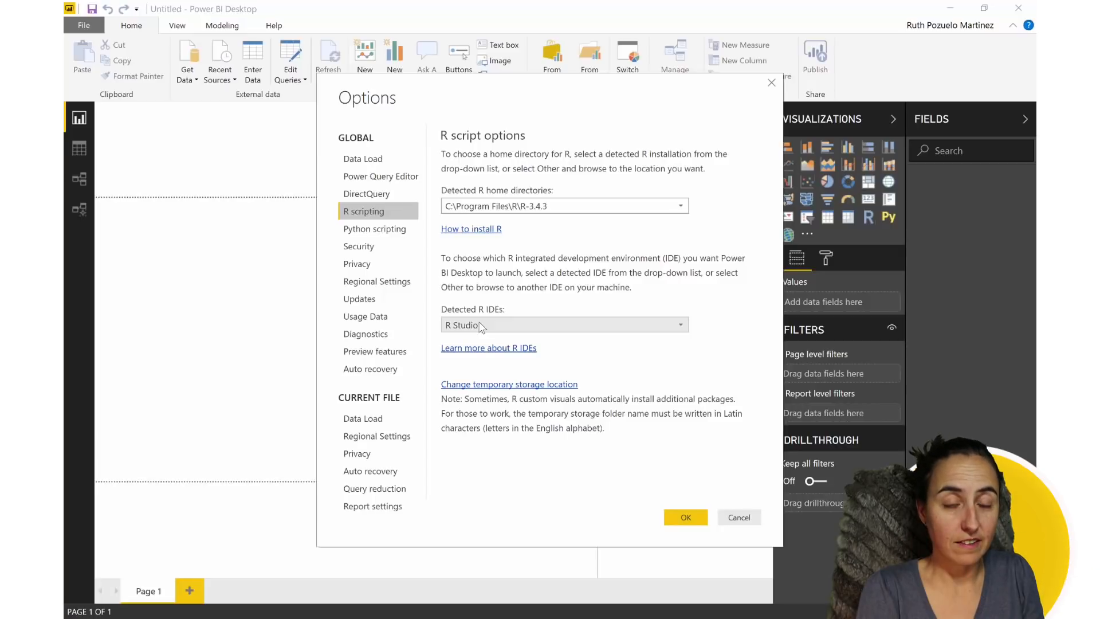
mouse_move(718, 492)
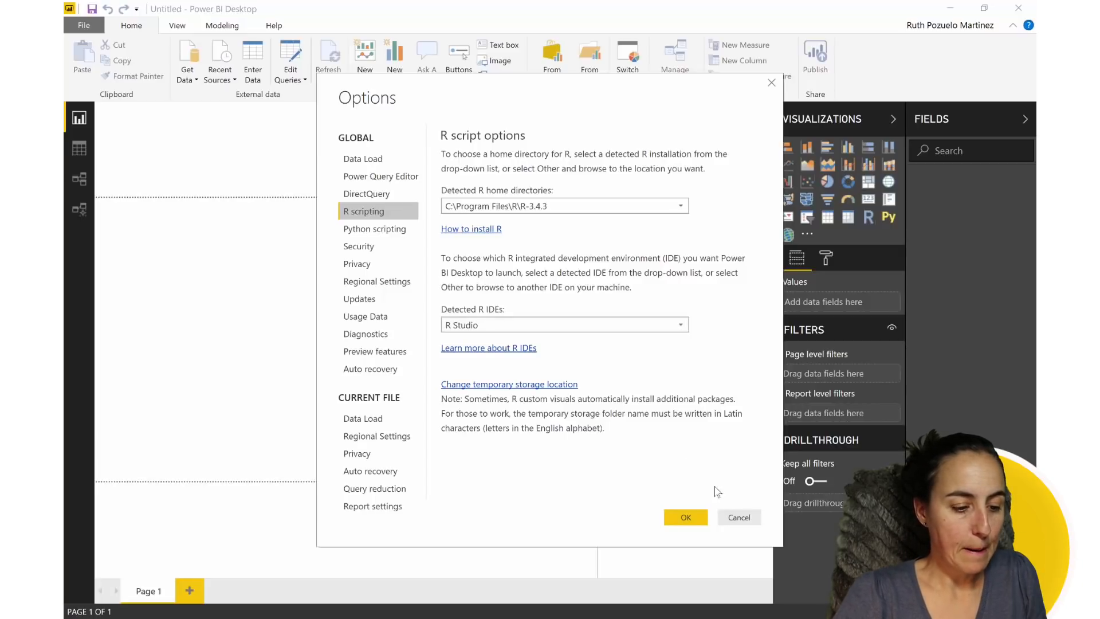
mouse_move(686, 517)
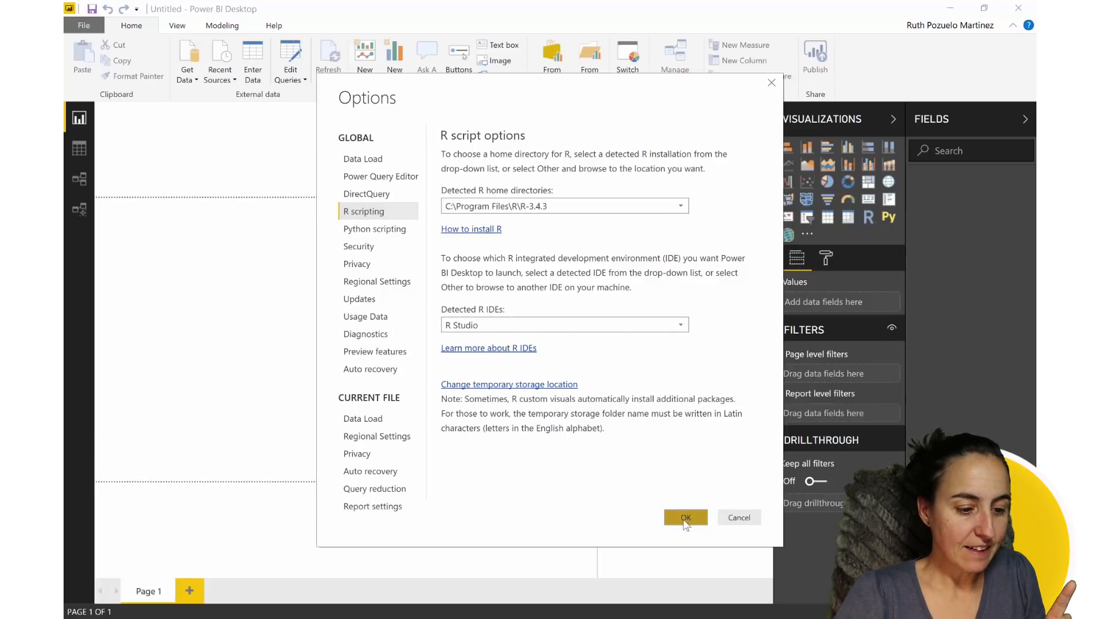
left_click(686, 517)
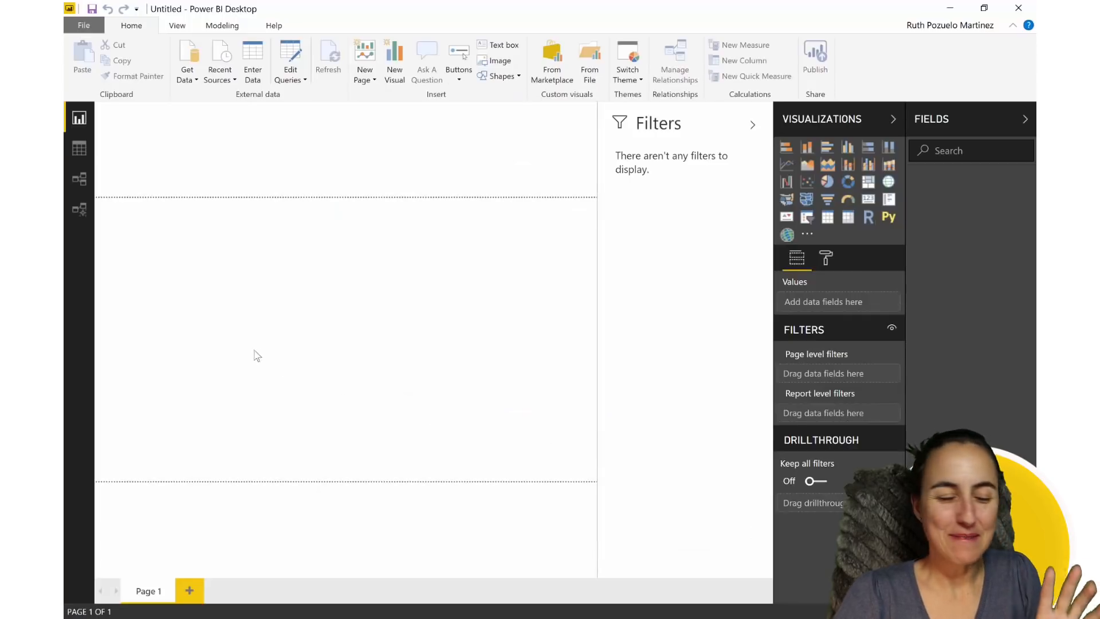
Open the full Get Data catalogue and search 'r s' for the R script connector
left_click(83, 26)
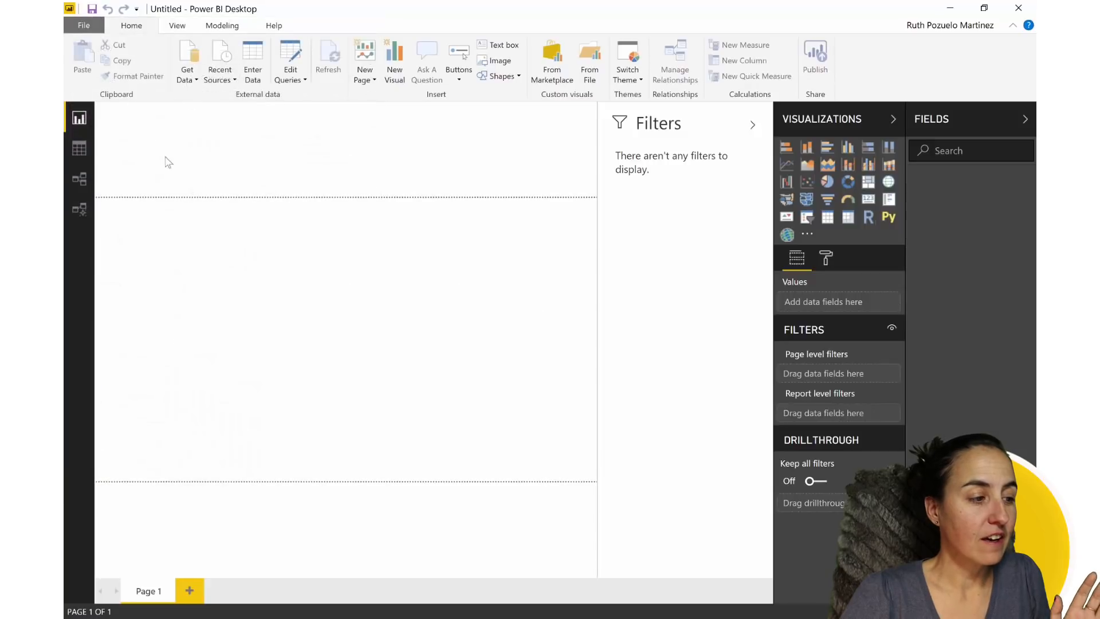
left_click(187, 62)
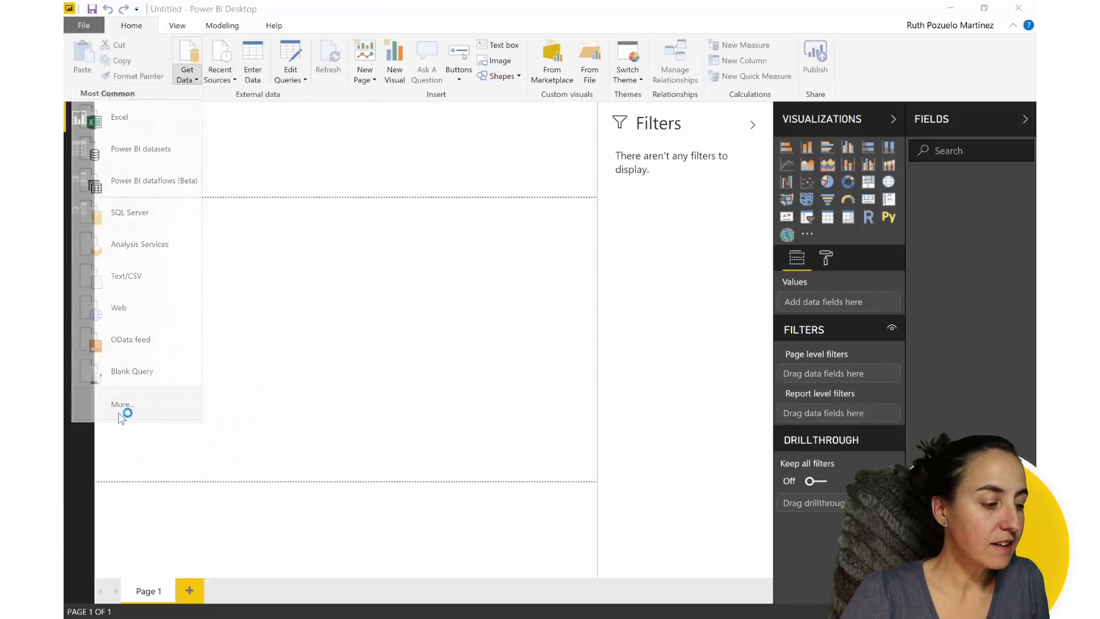
left_click(122, 405)
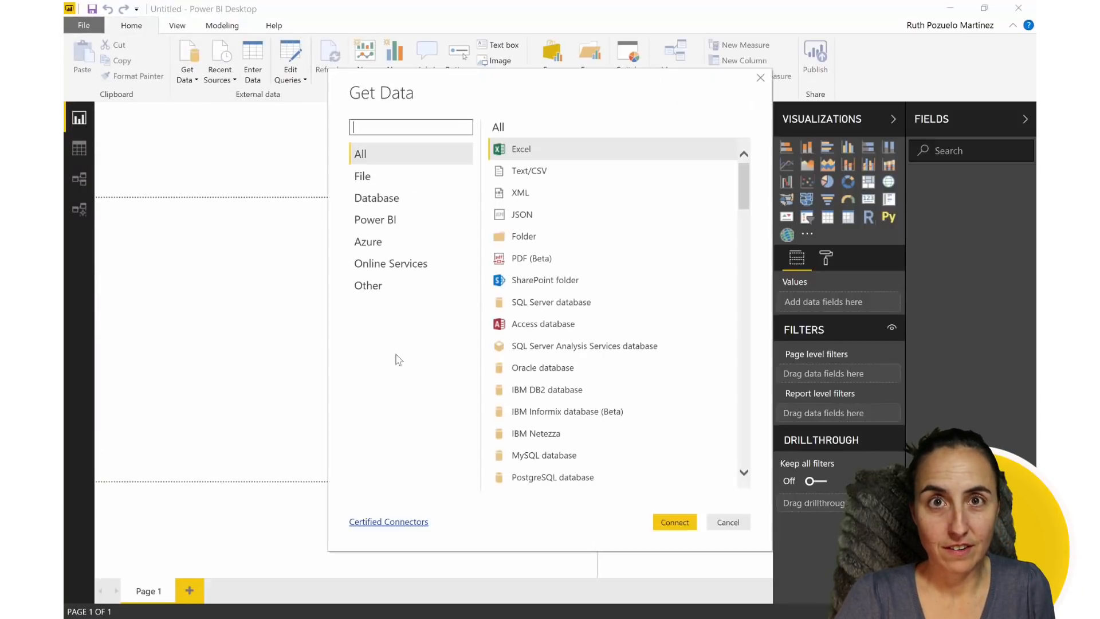
scroll("down", 3)
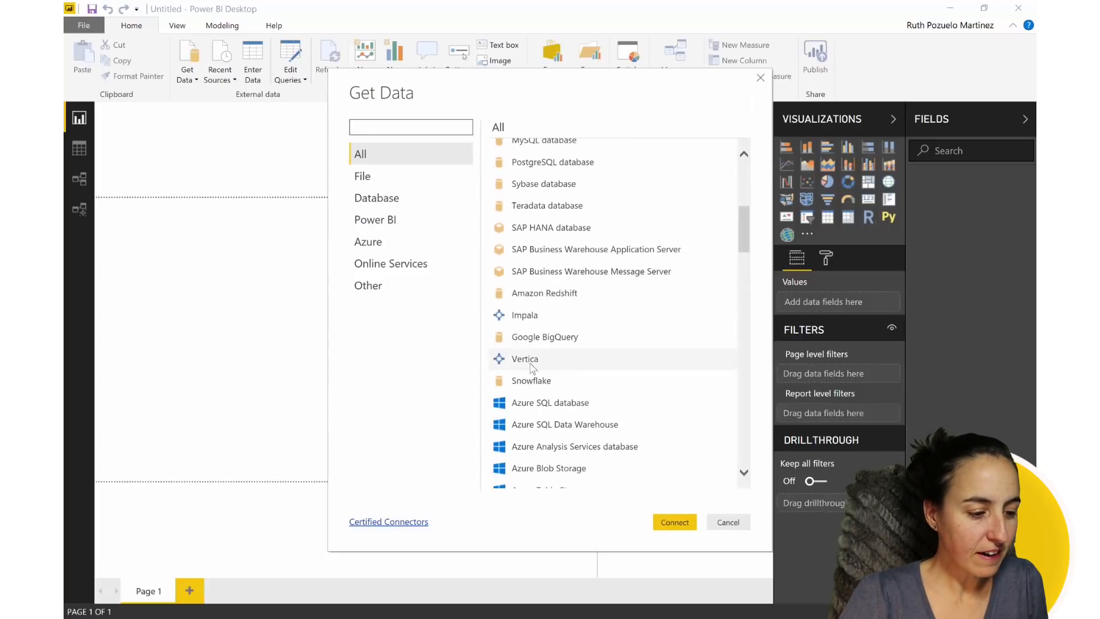
type("r")
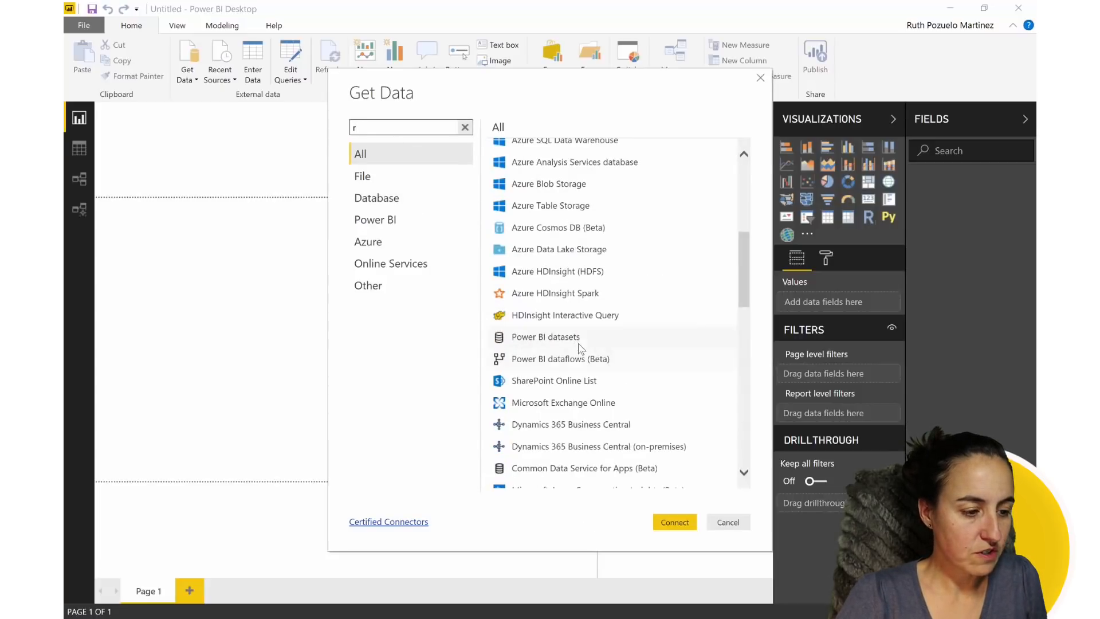
scroll("down", 3)
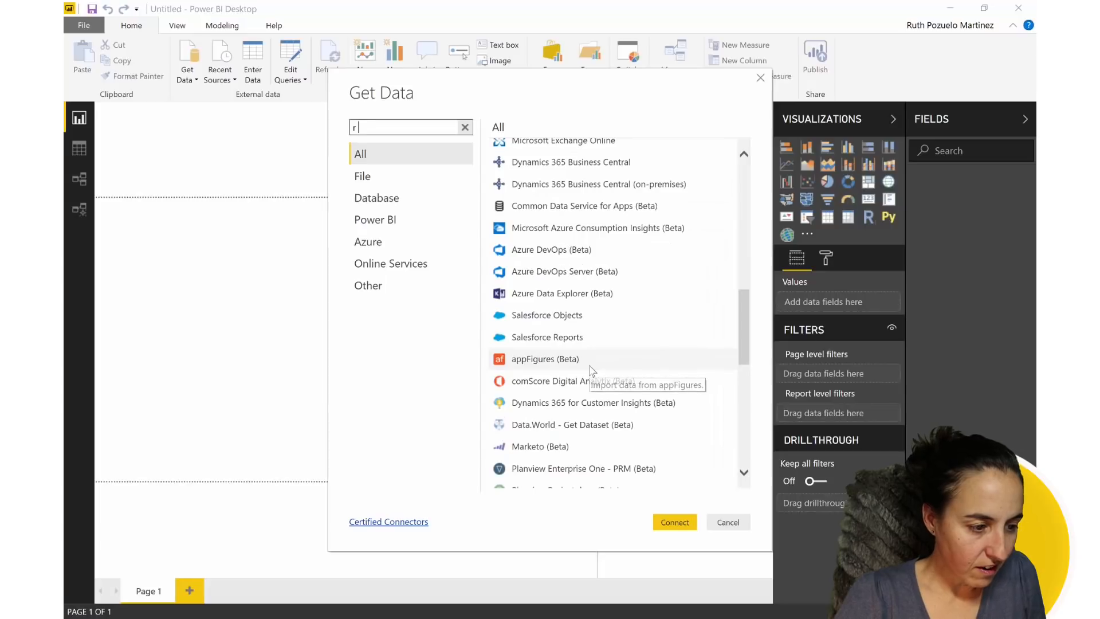
type("s")
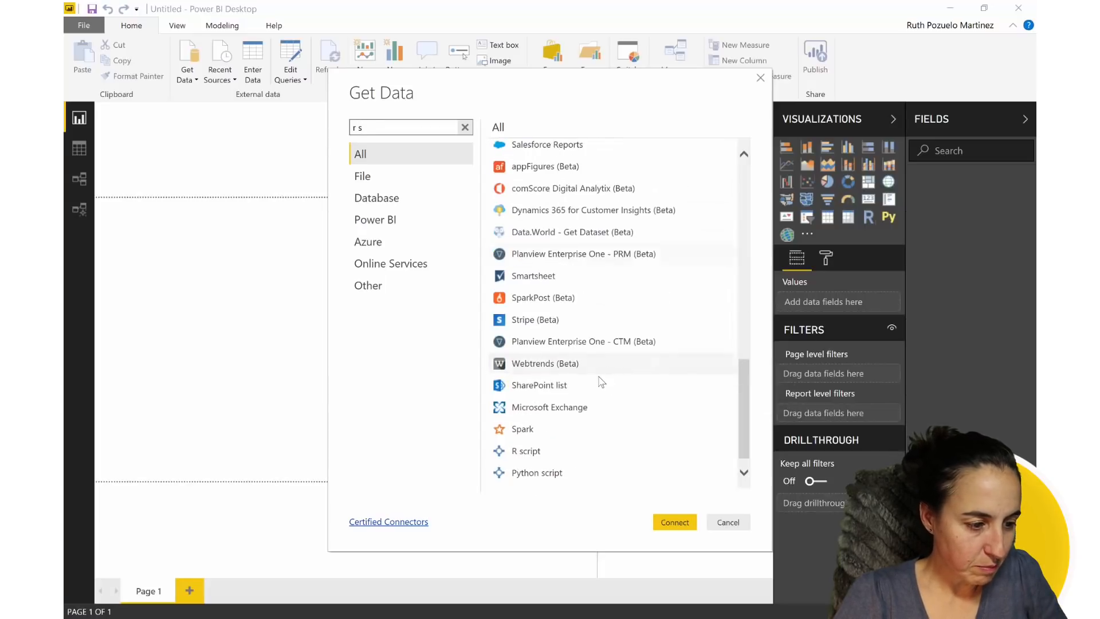
mouse_move(526, 451)
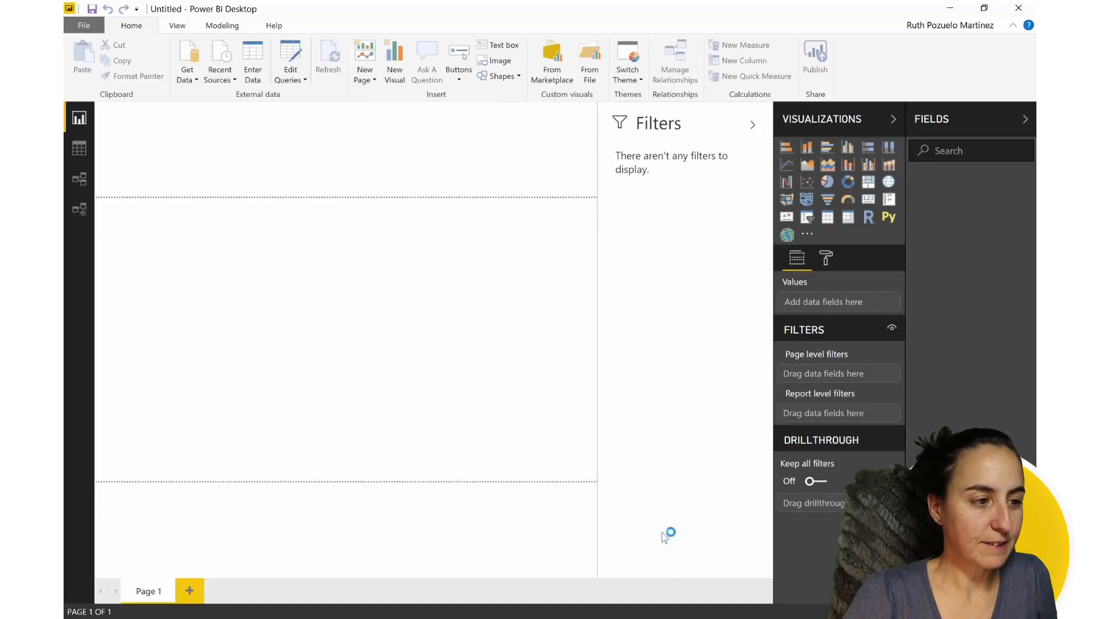
Run the R script 'iris_raw <- iris' to import the iris data
left_click(868, 217)
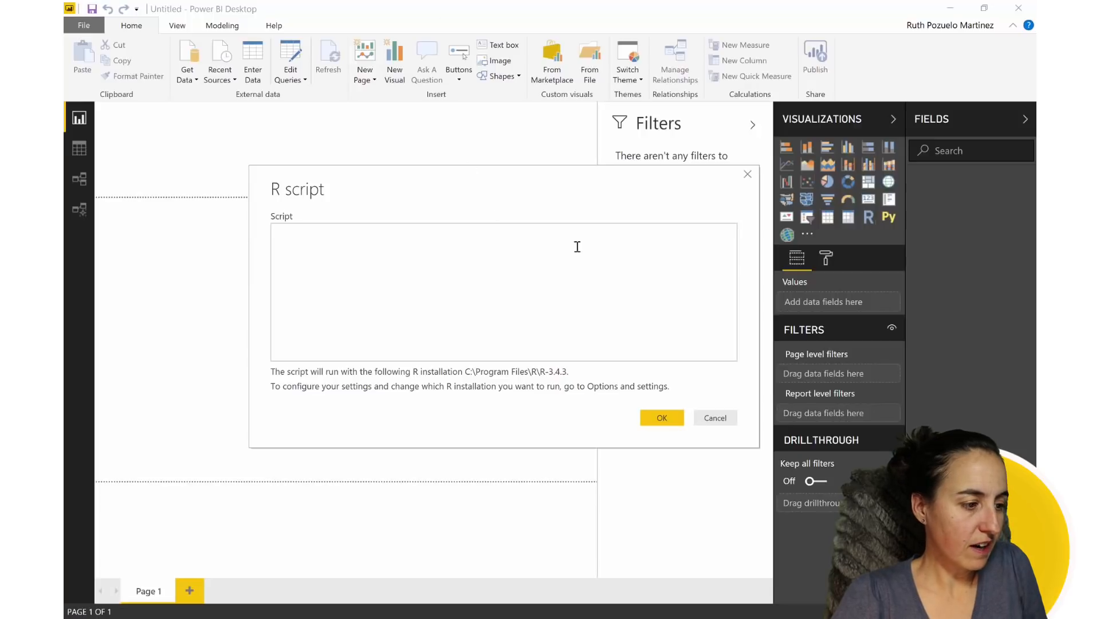
type("iris_raw <- iris")
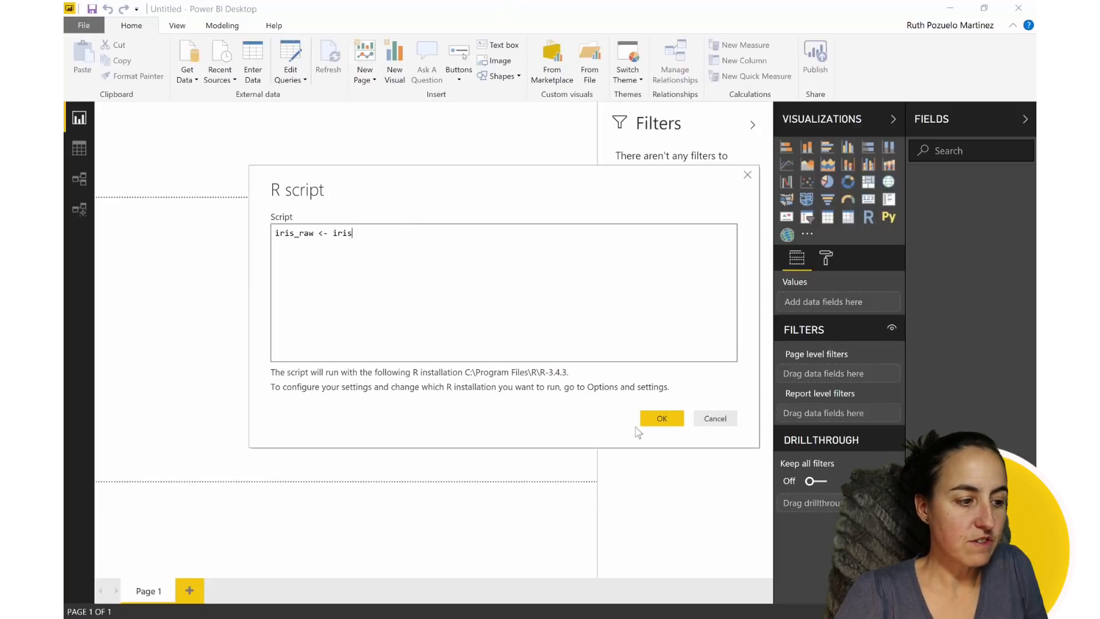
double_click(294, 233)
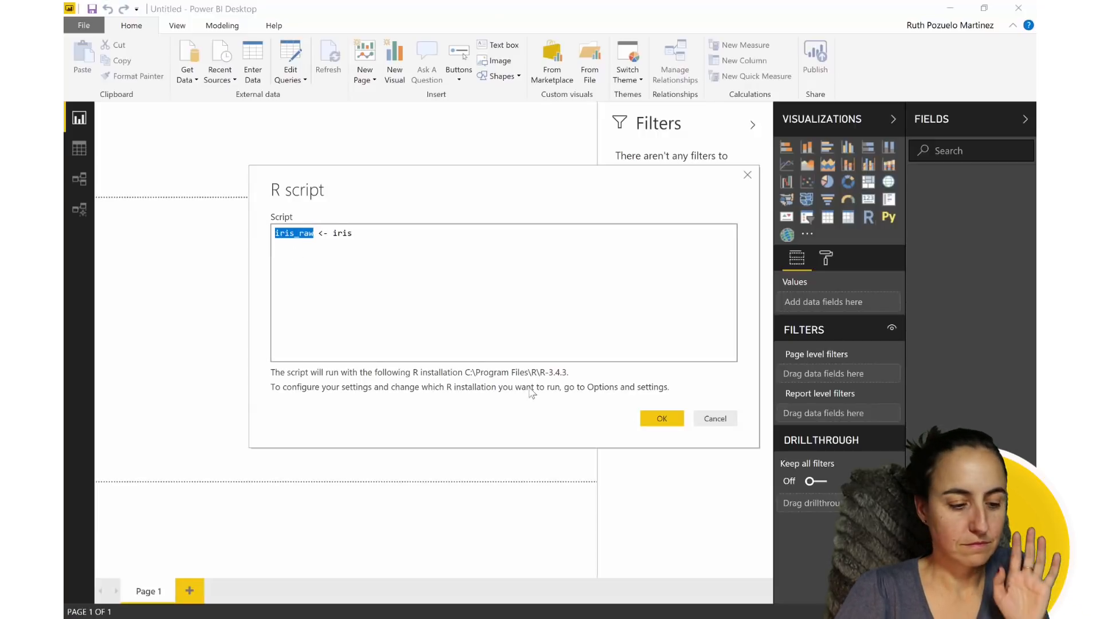
mouse_move(679, 450)
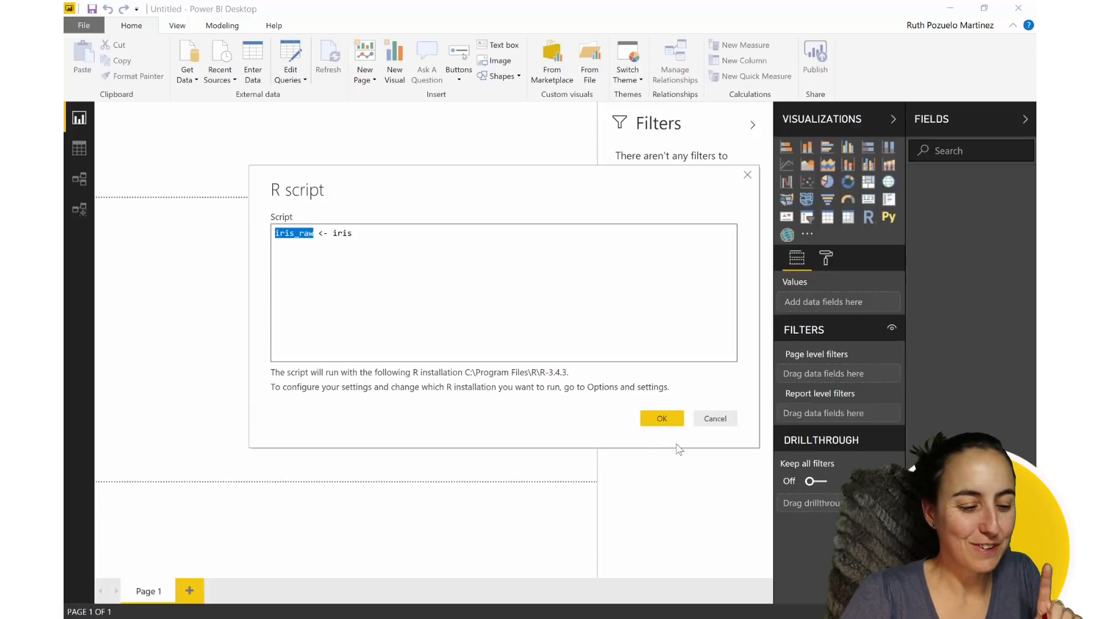
left_click(661, 418)
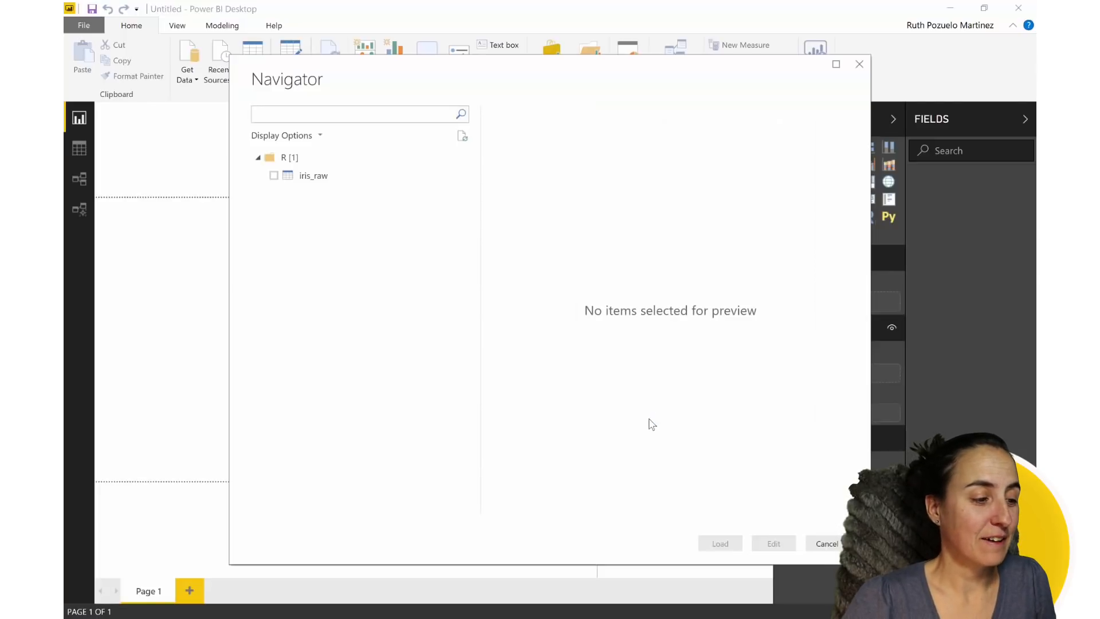
Select the iris_raw table in the Navigator for editing
left_click(272, 175)
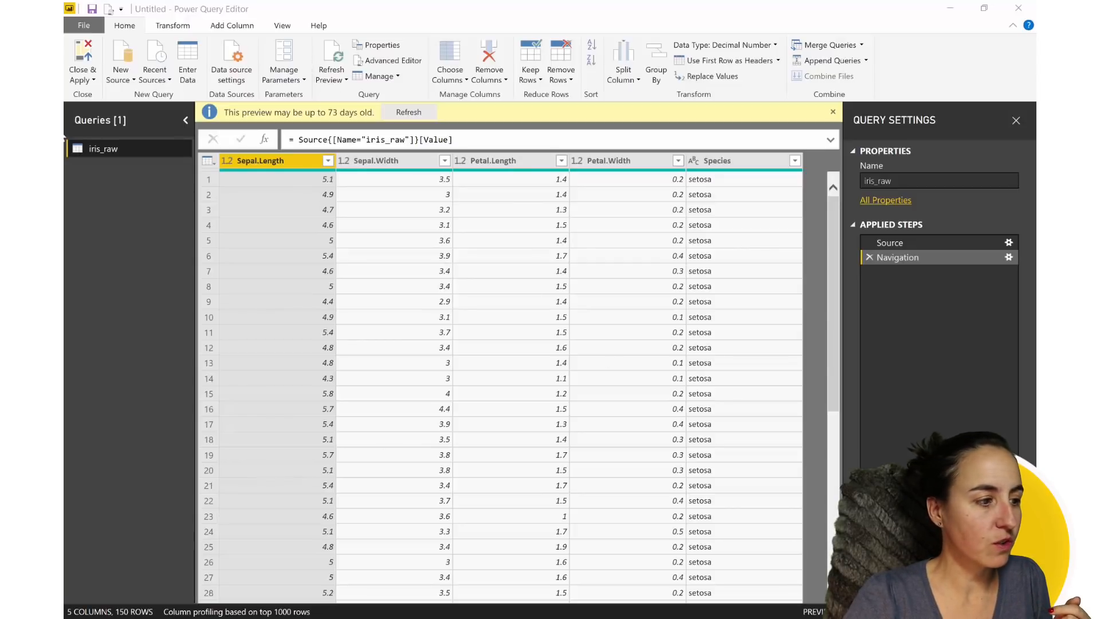
Add a Run R script step with the dplyr per-species averaging script
left_click(172, 25)
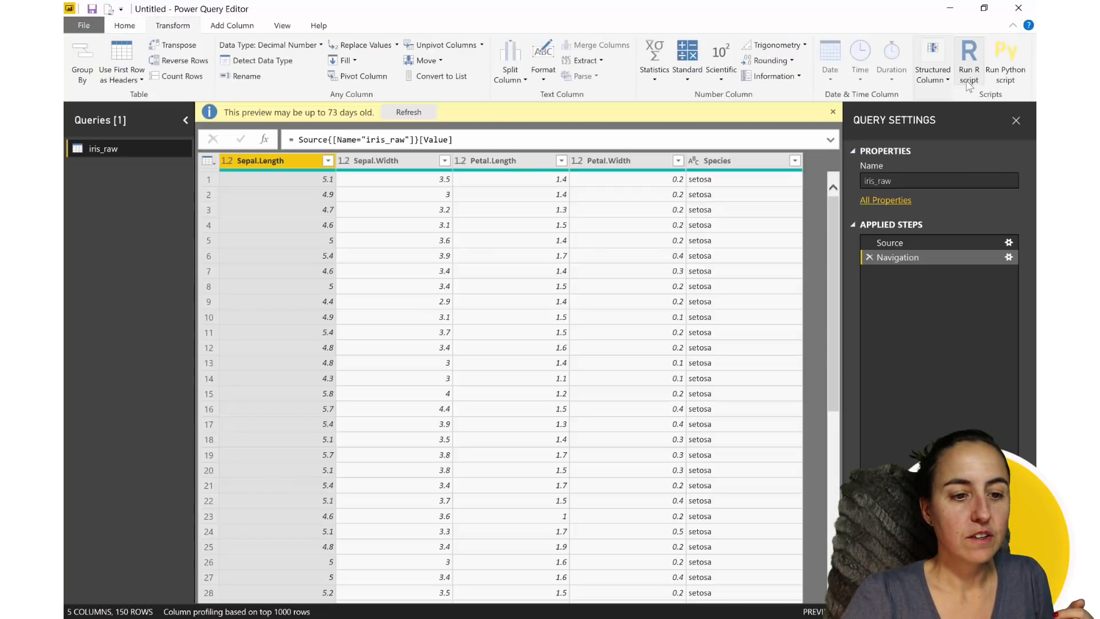
left_click(969, 60)
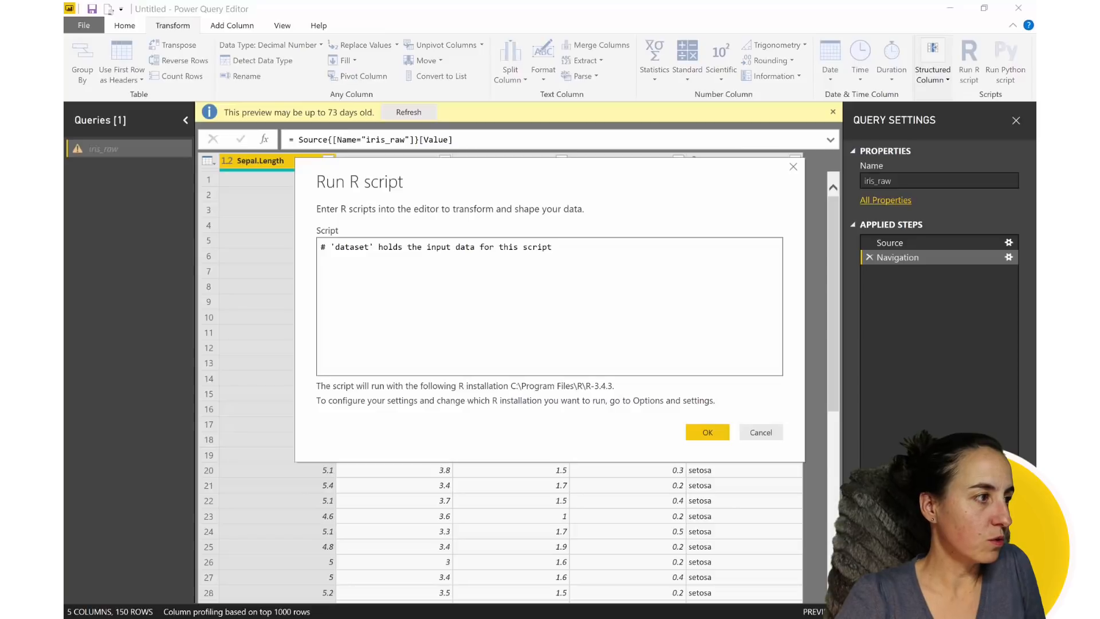
mouse_move(554, 126)
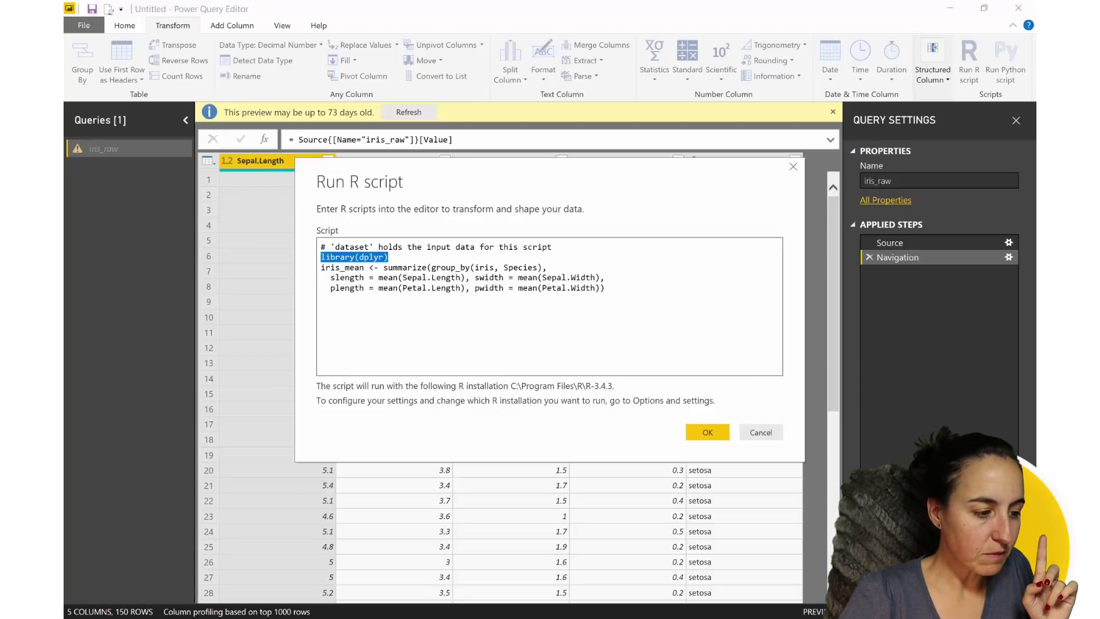
left_click(707, 432)
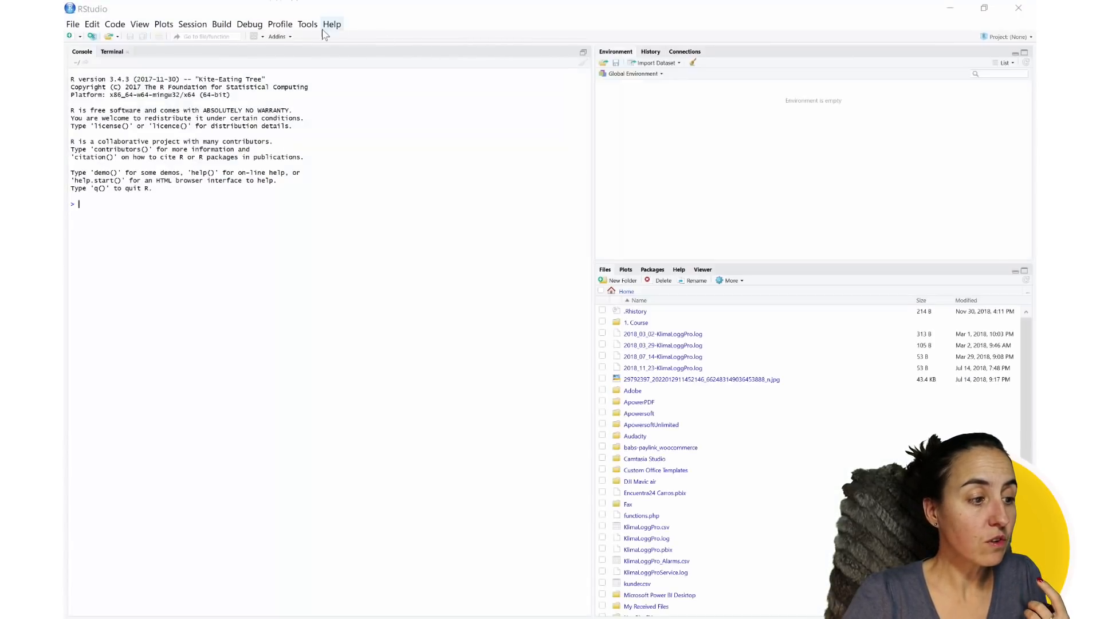
mouse_move(308, 24)
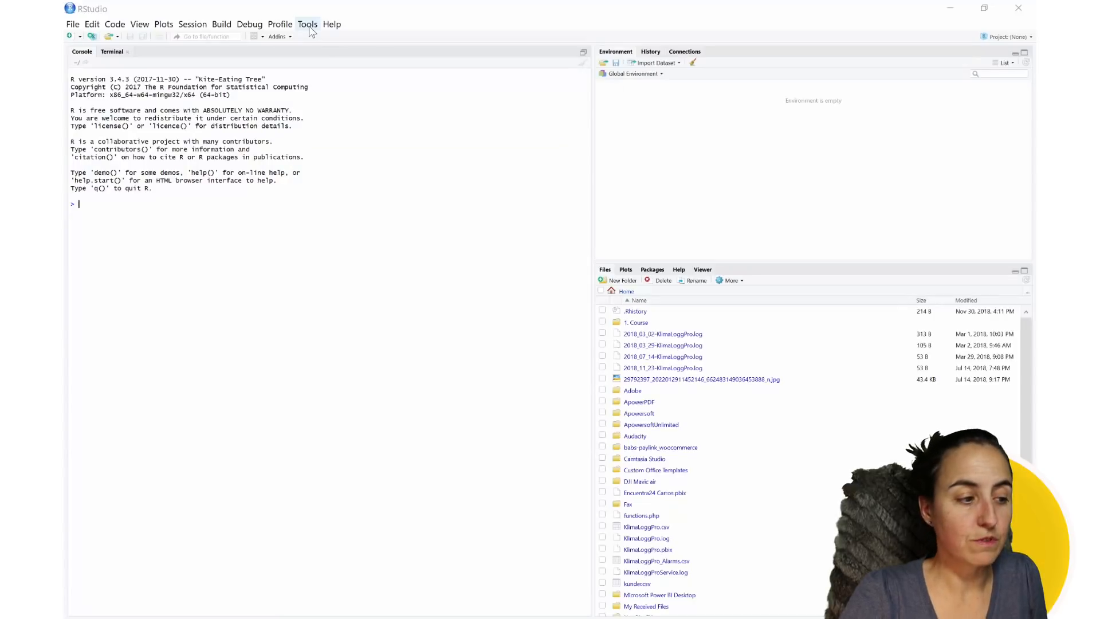
Consult the install.packages commands for dplyr, data.table and ggplot2 from RStudio's Tools menu
left_click(307, 23)
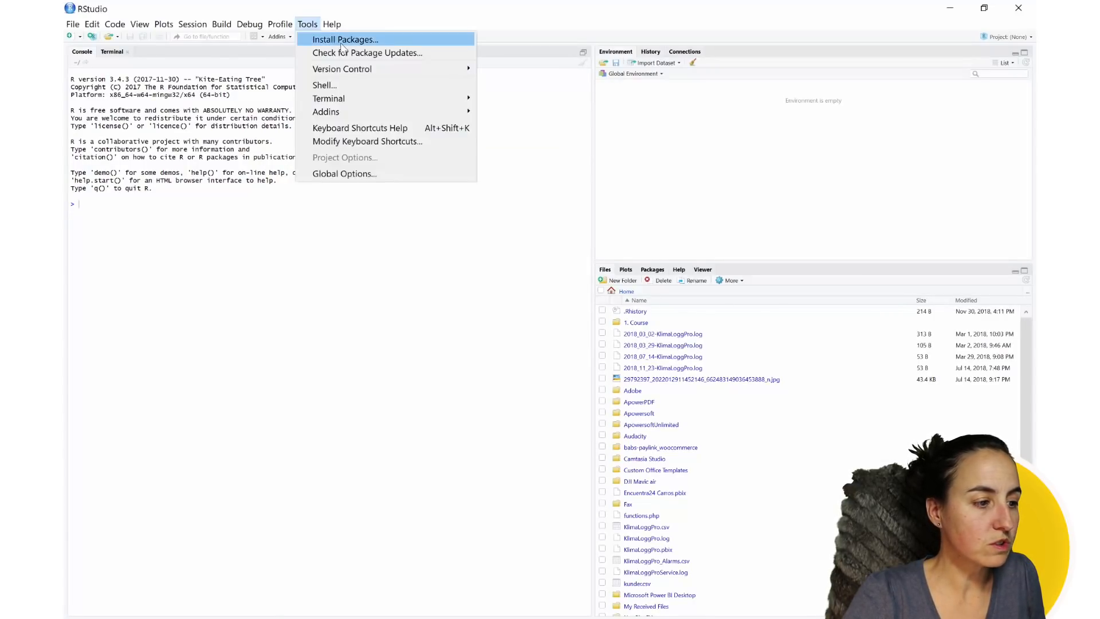
left_click(345, 40)
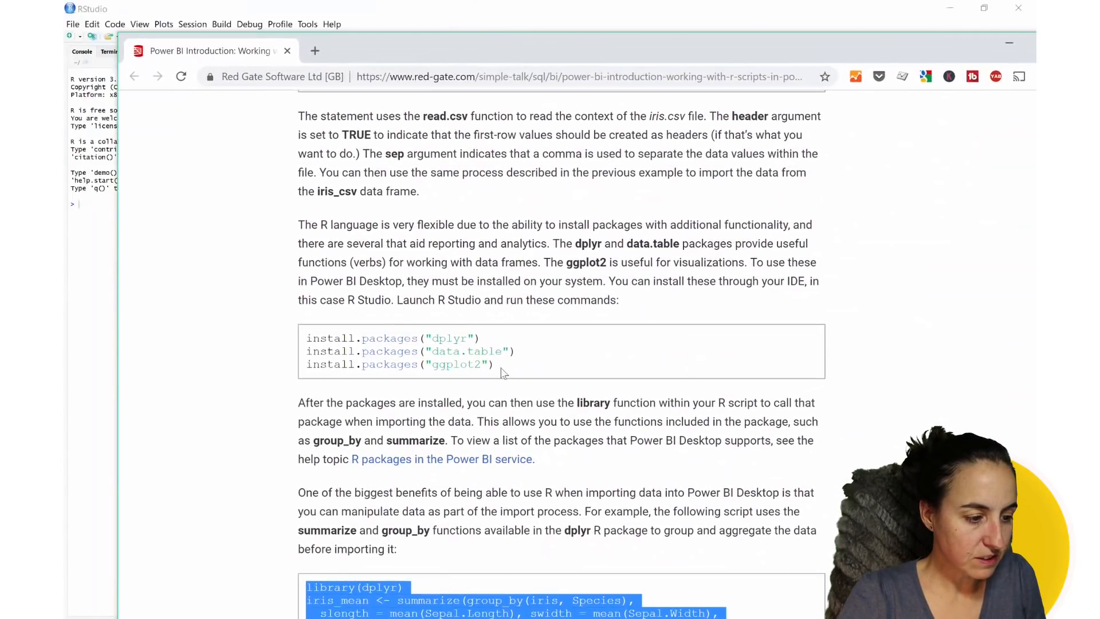
double_click(467, 351)
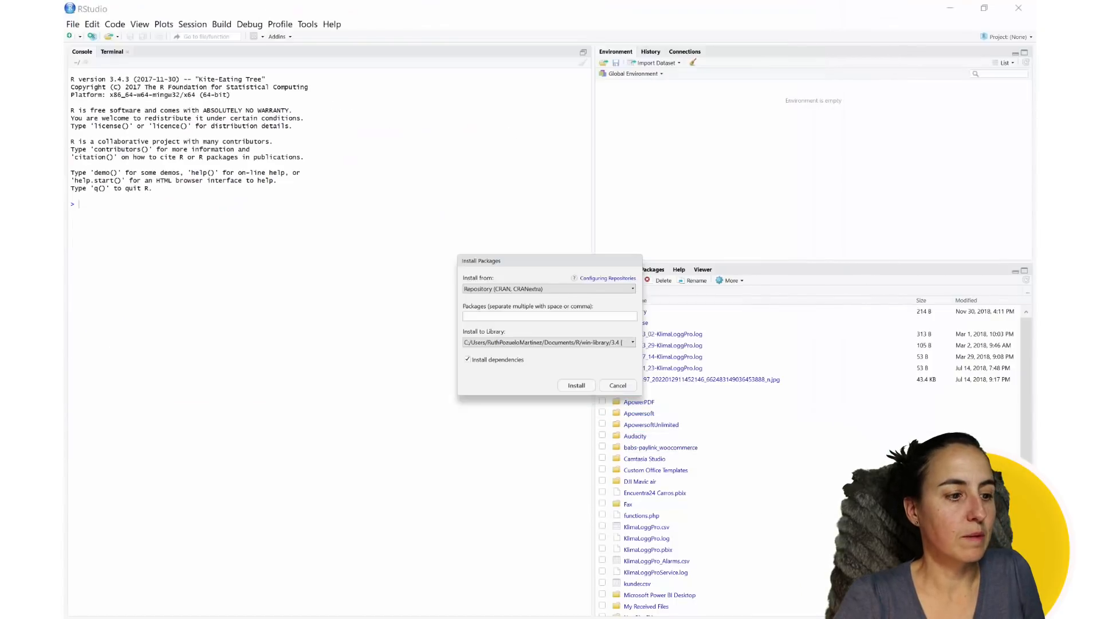
Enter data.table in Install Packages, then cancel without installing
type("data.table")
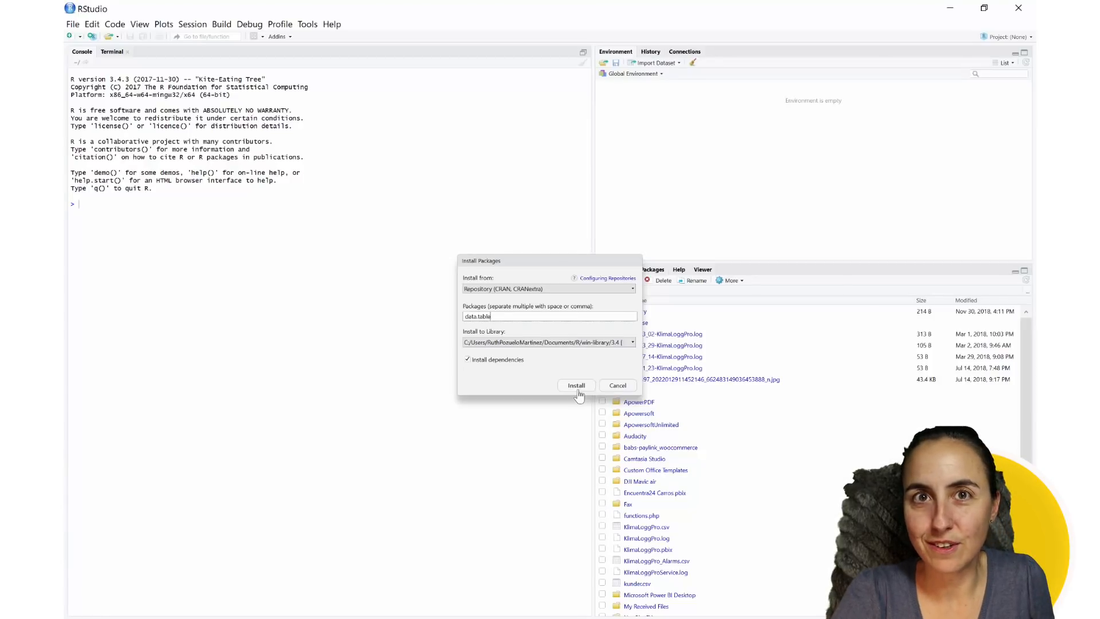
mouse_move(605, 397)
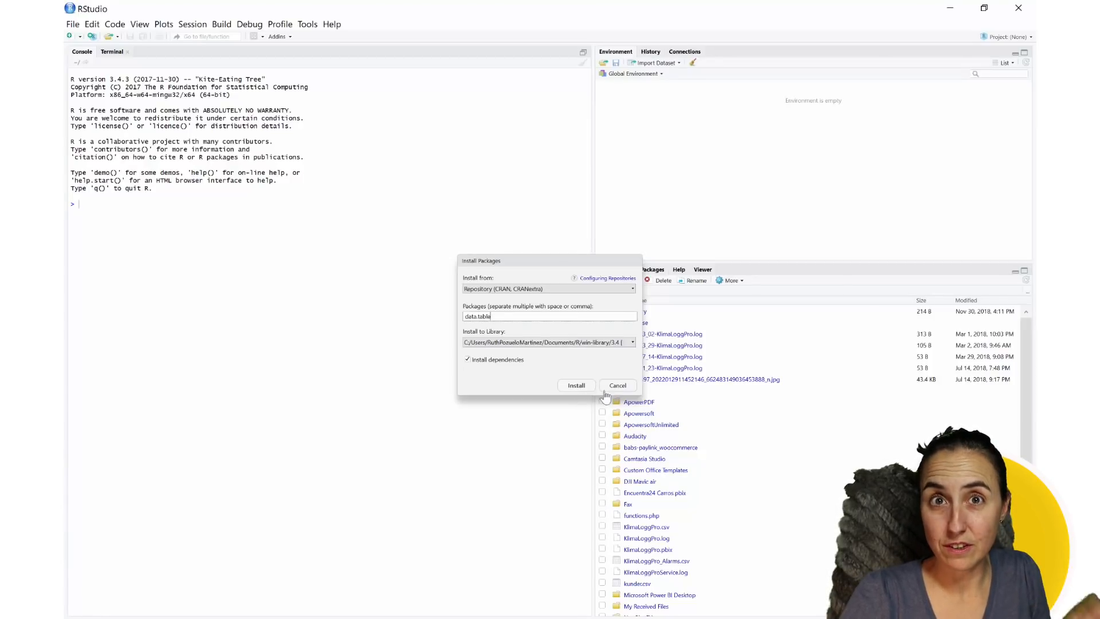
left_click(616, 384)
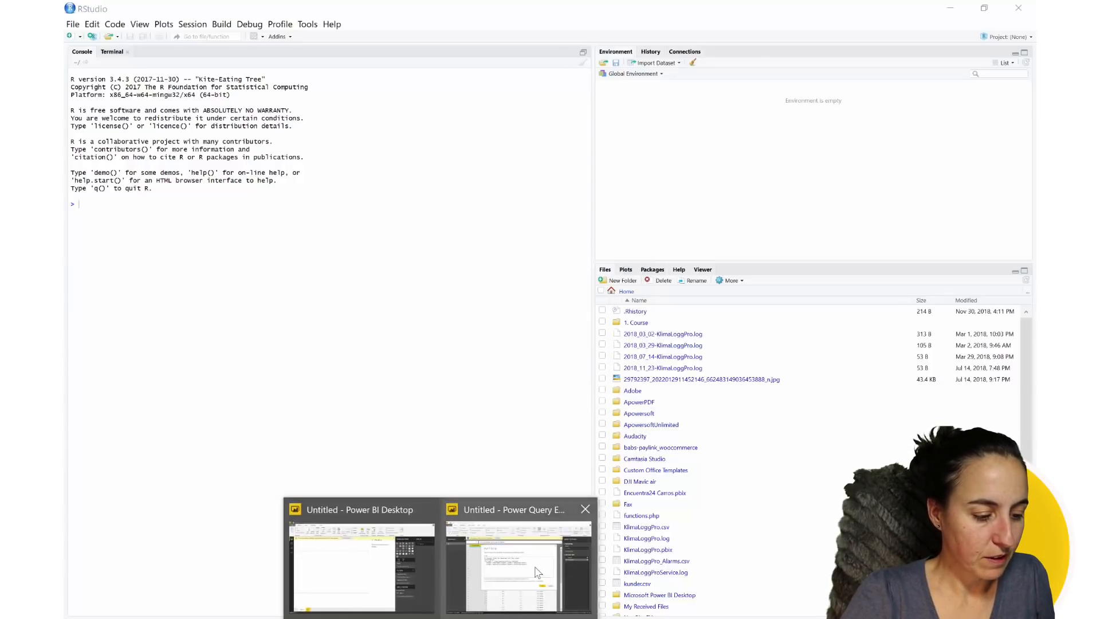
Run the species-averaging R script and expand the iris_mean result table
left_click(516, 569)
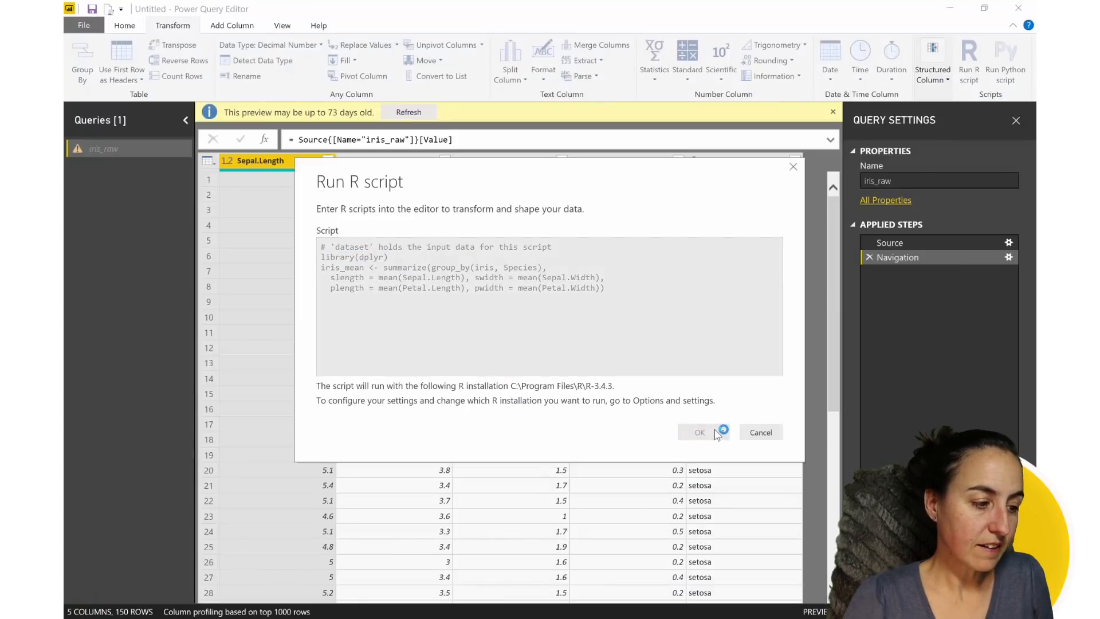
left_click(699, 432)
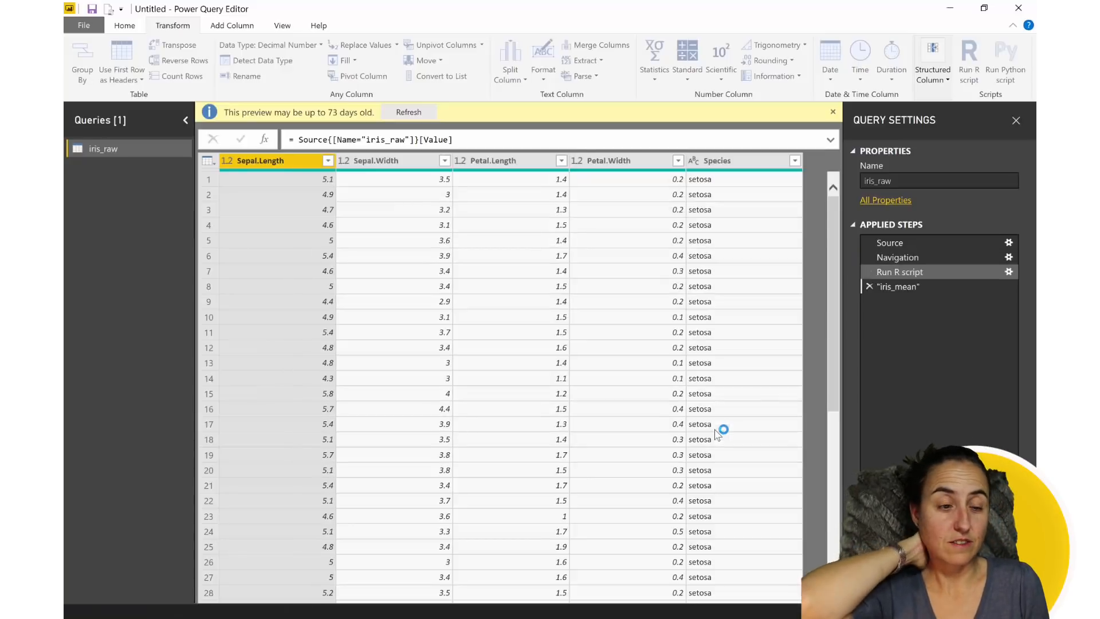
left_click(897, 287)
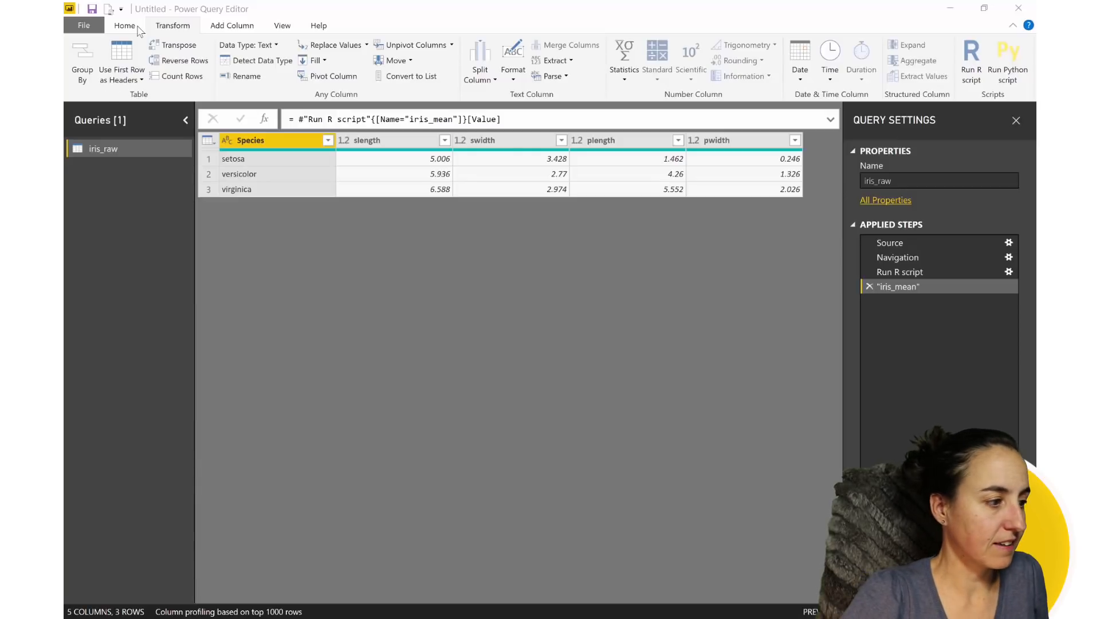
Start a New Source from the Home tab and search 'r scri' for the R script connector
left_click(120, 59)
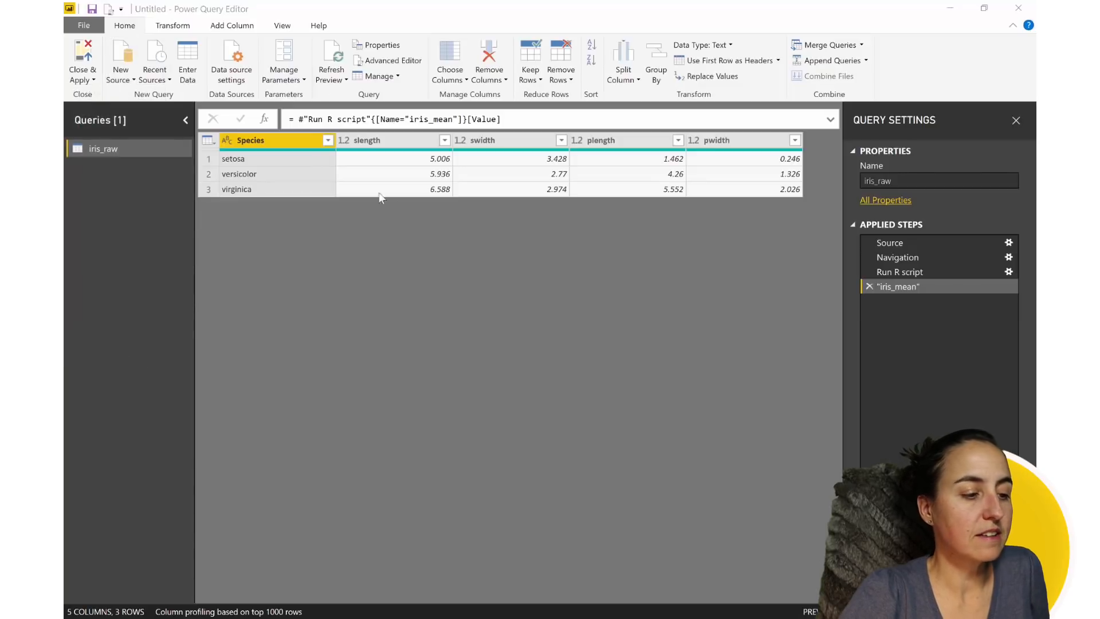
left_click(121, 60)
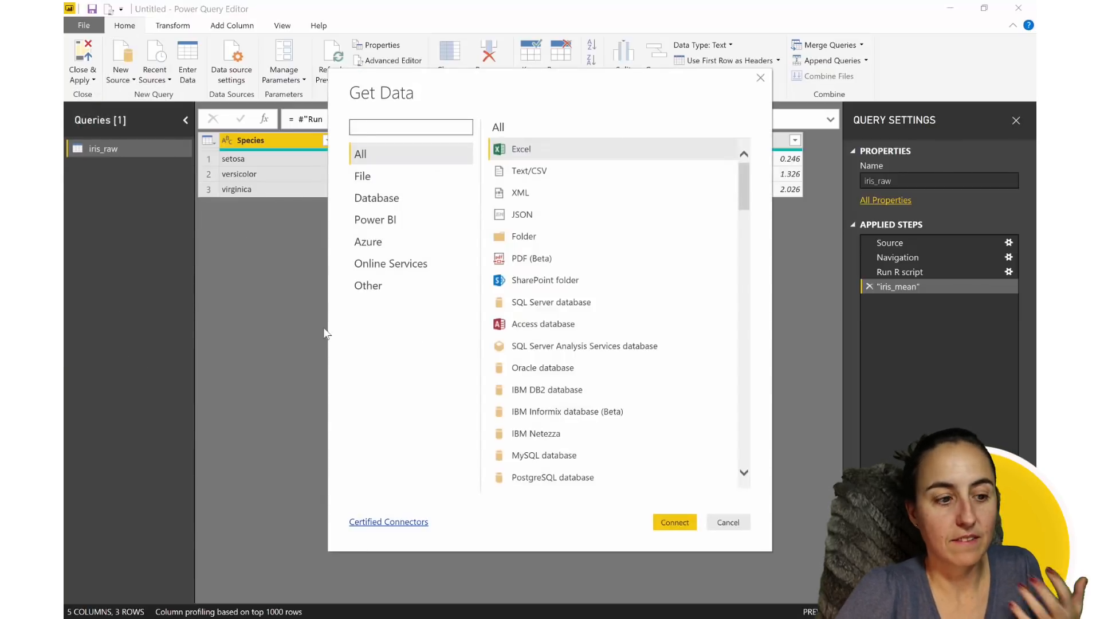
type("r sc")
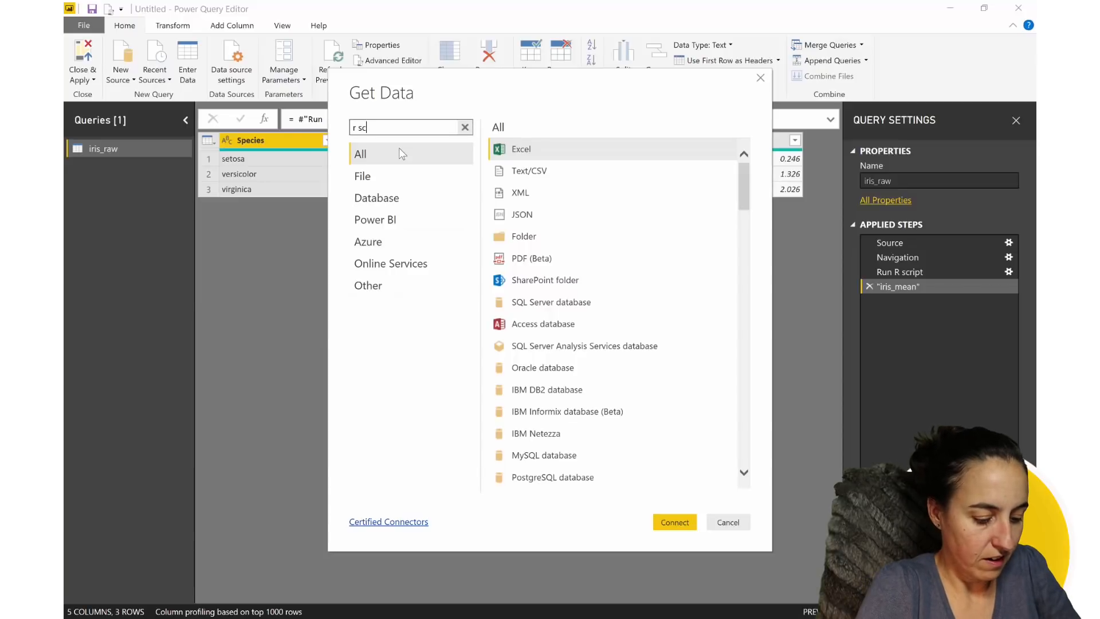
type("ri")
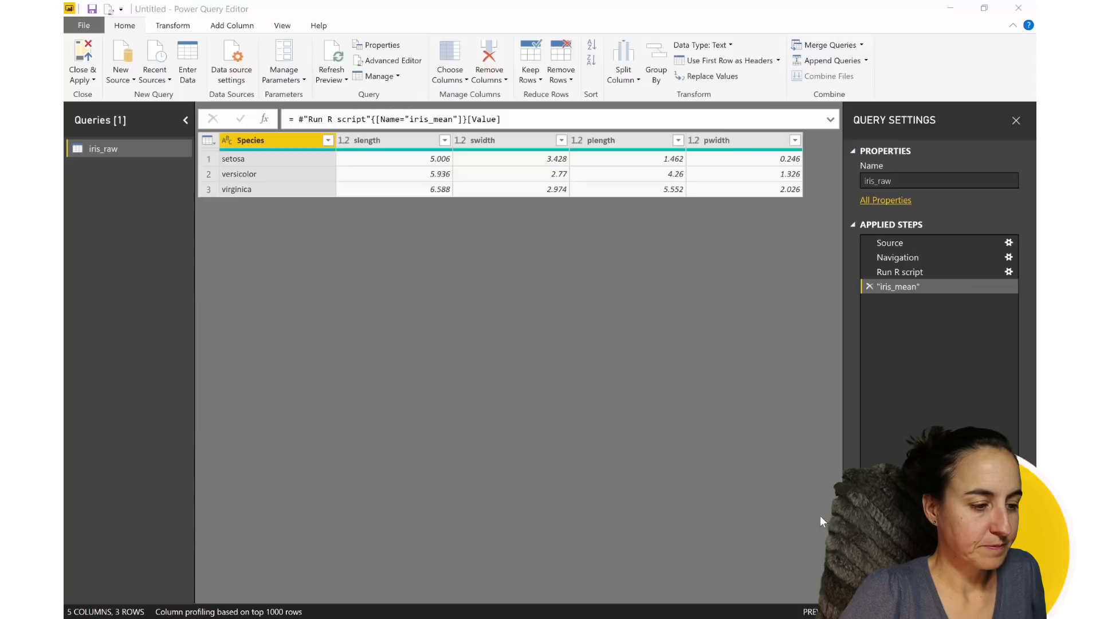
Run the data.table R script and load the iris_id table with its id column
left_click(1009, 272)
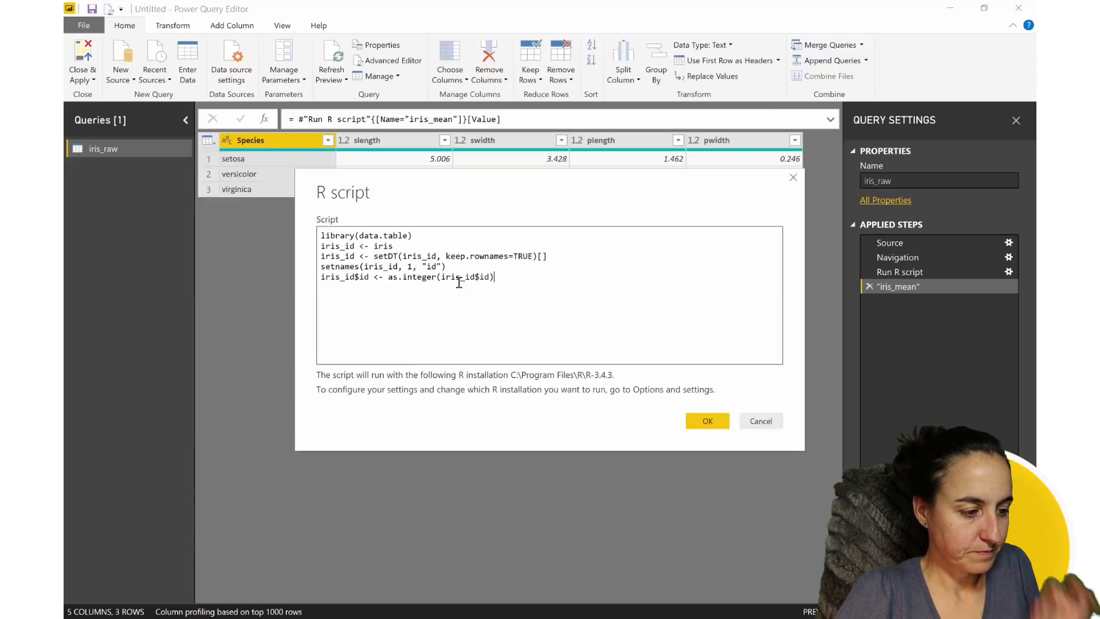
left_click(707, 421)
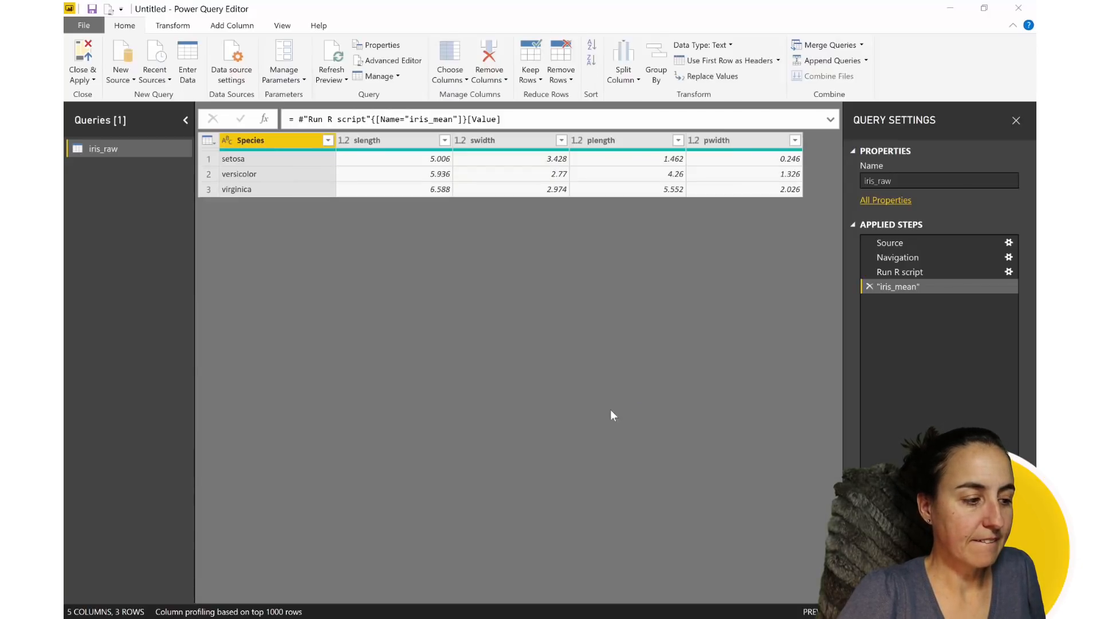
left_click(1009, 256)
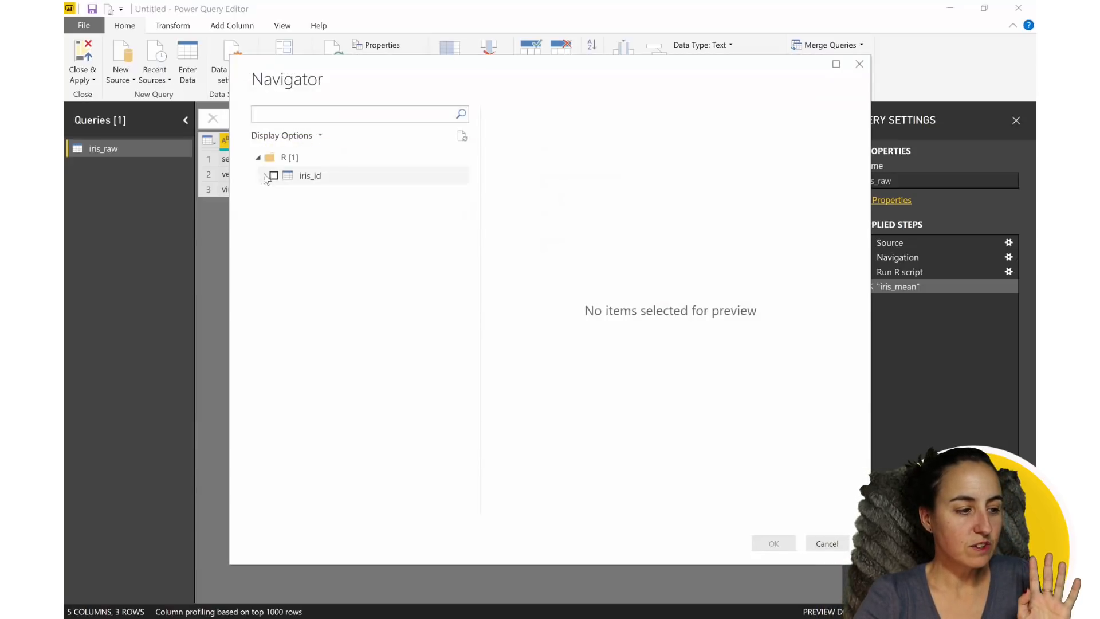
left_click(310, 176)
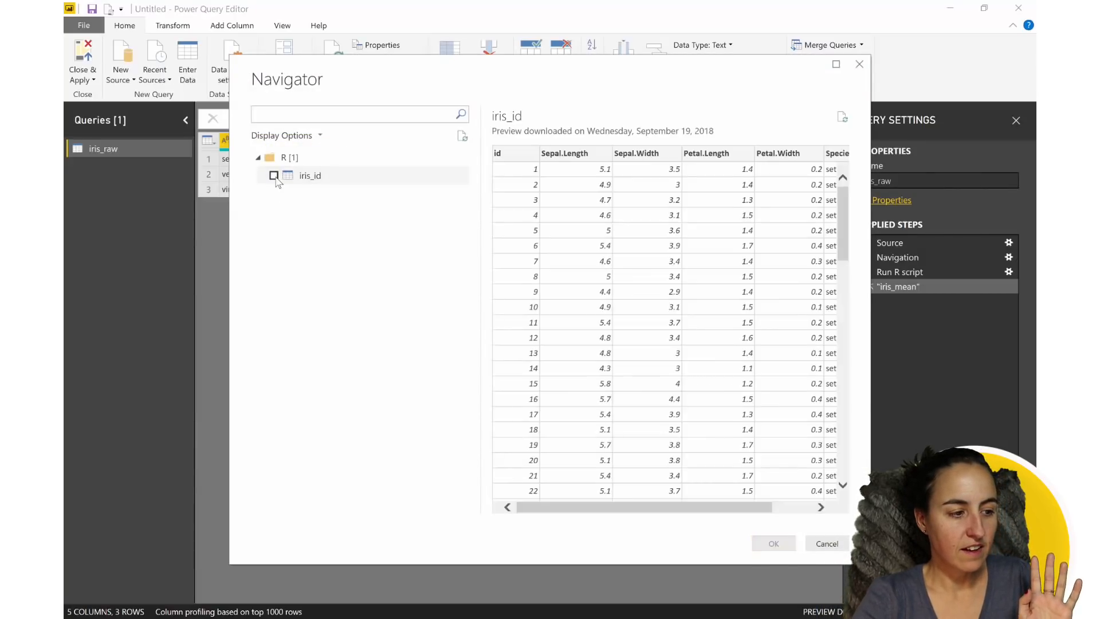
left_click(773, 543)
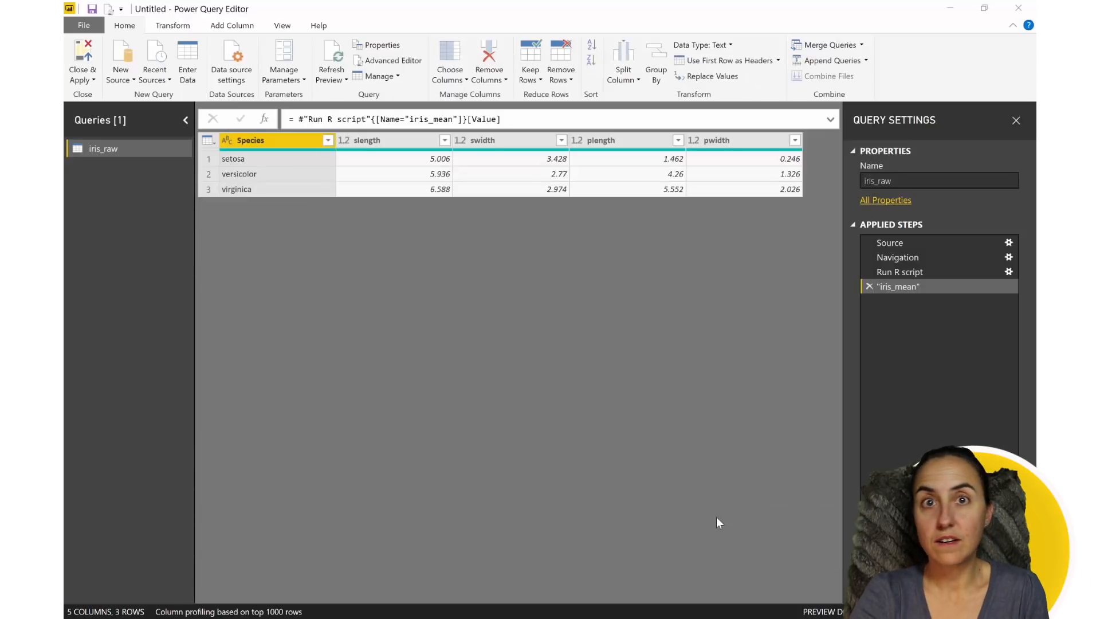
left_click(99, 166)
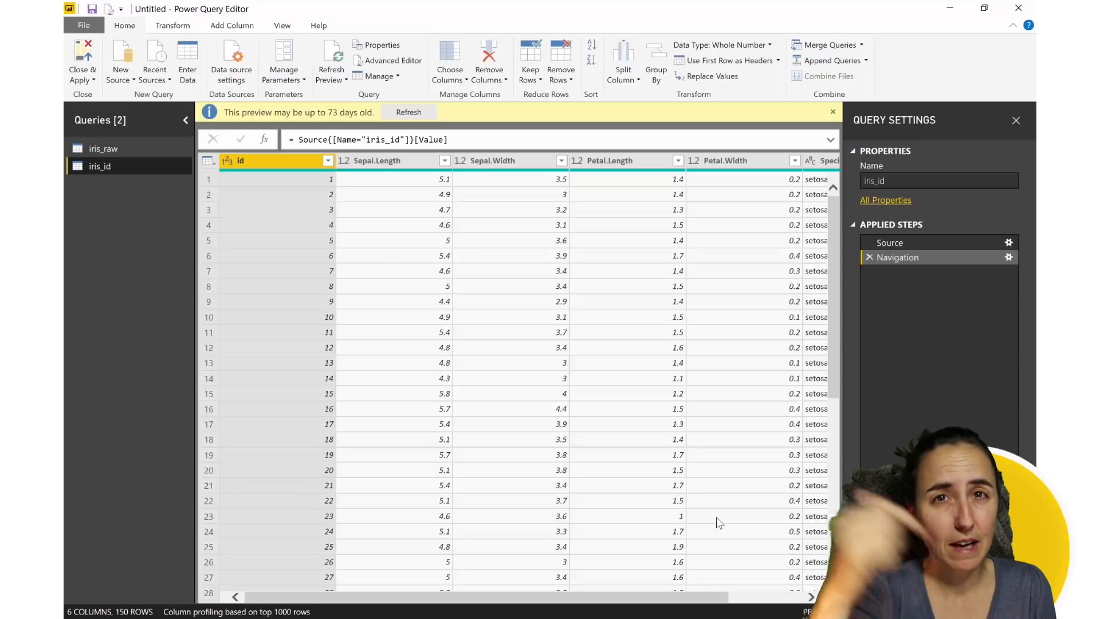
mouse_move(107, 49)
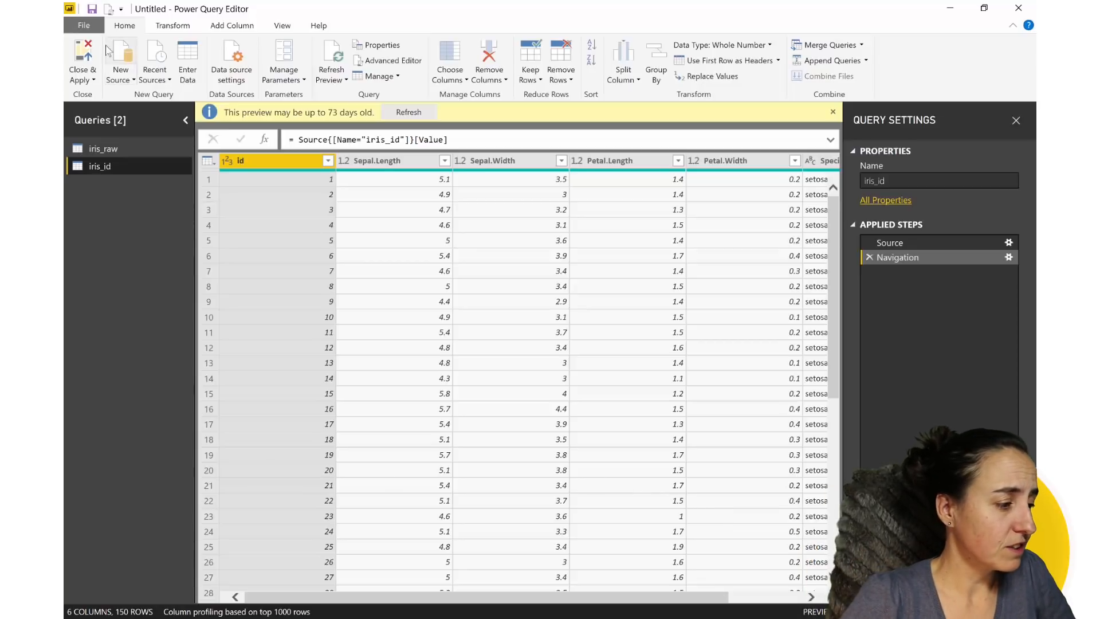
Apply query changes, expand iris_id, add its id field, and start an R script visual
left_click(81, 56)
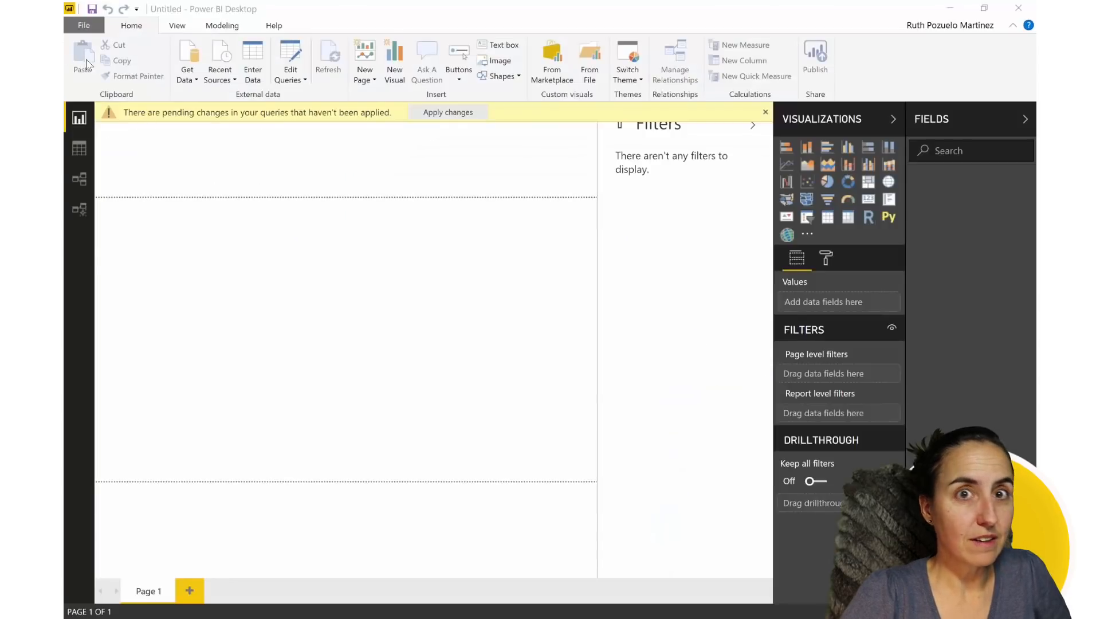
left_click(447, 112)
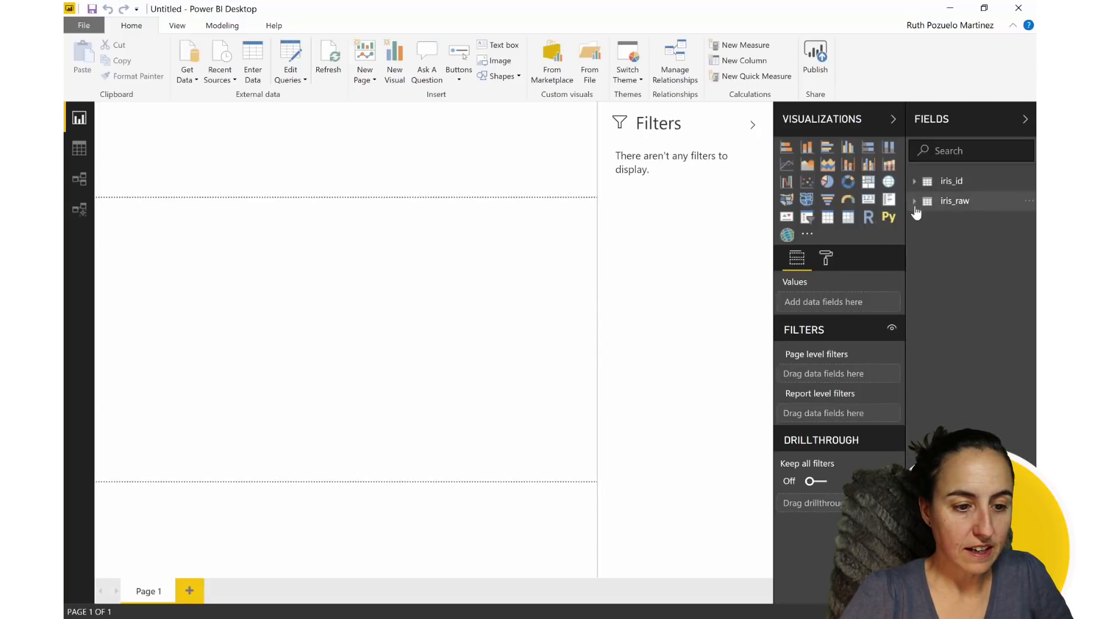
left_click(916, 181)
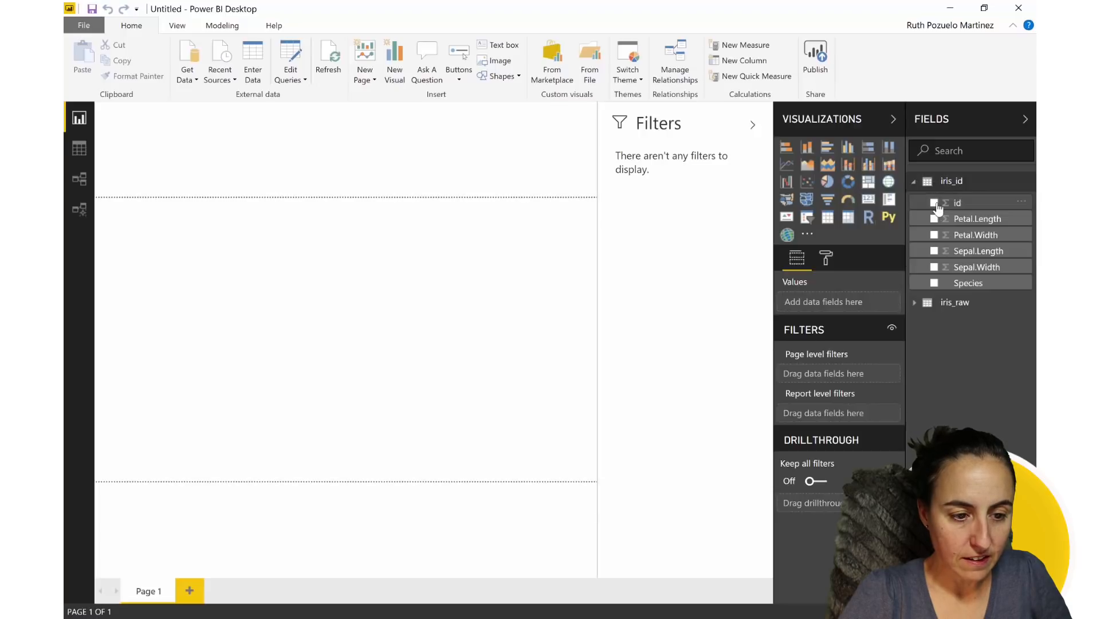
left_click(935, 203)
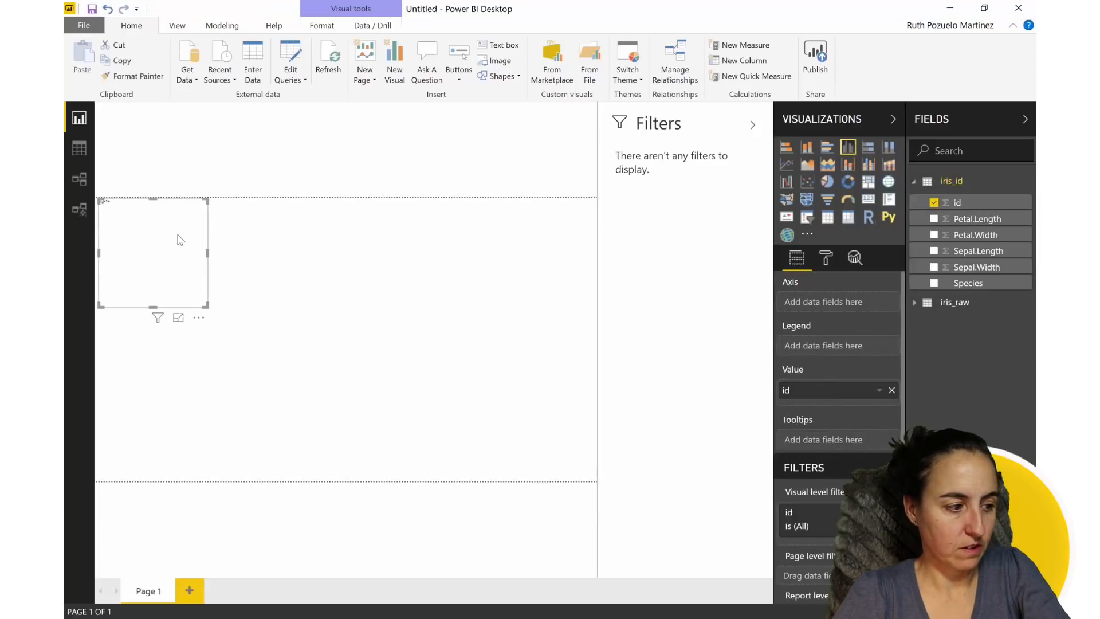
left_click(869, 217)
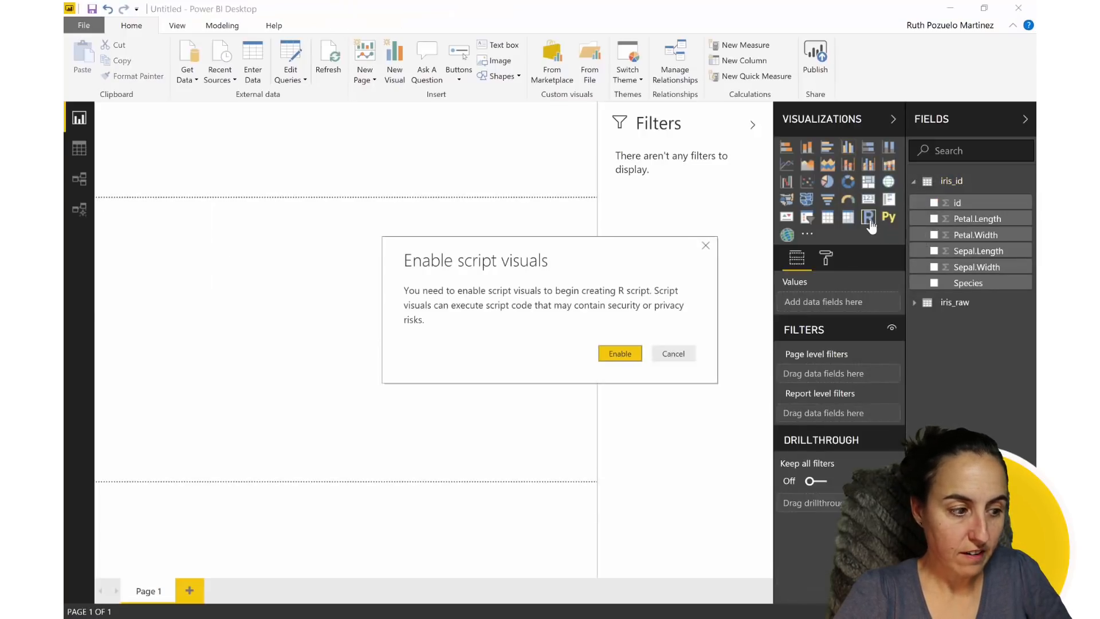
Enable script visuals and plot Petal.Width versus Petal.Length by species, enlarged on the page
left_click(619, 353)
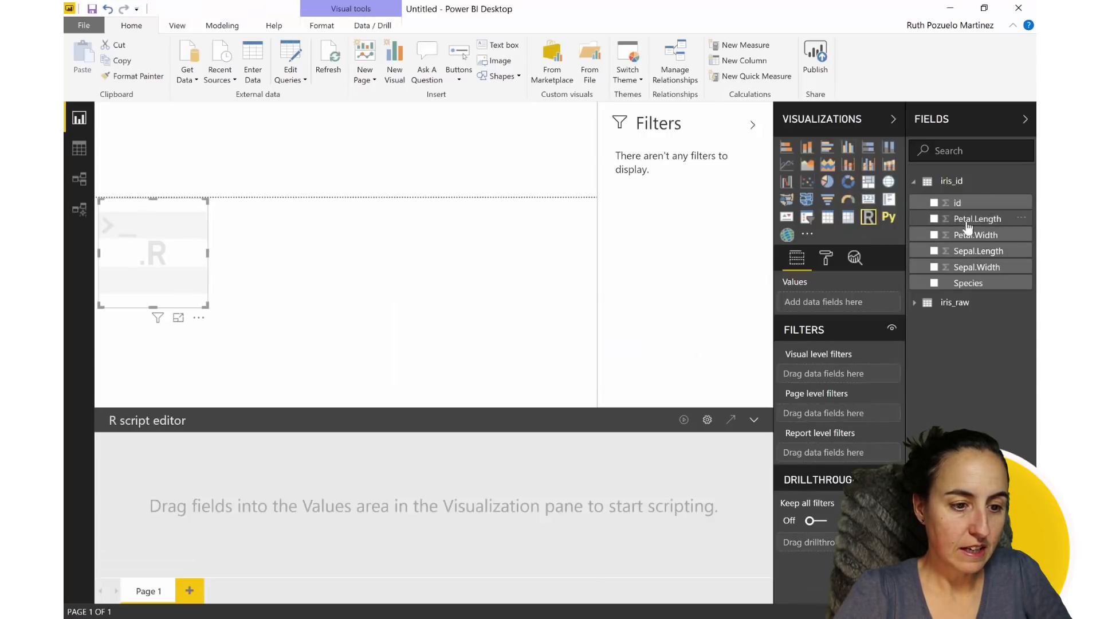
left_click(977, 218)
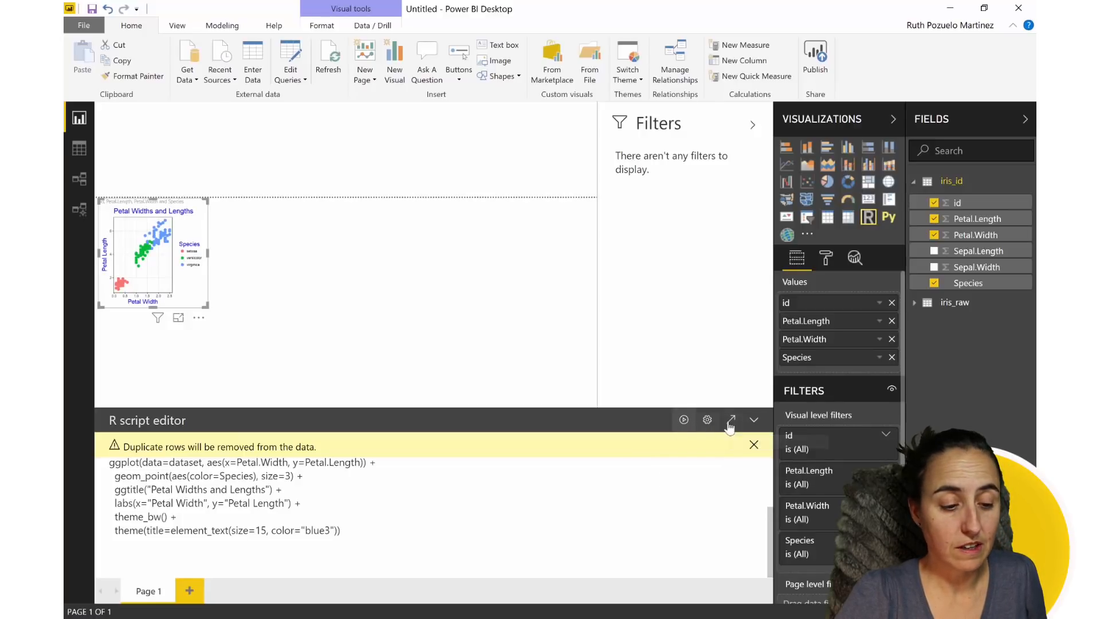
left_click(732, 420)
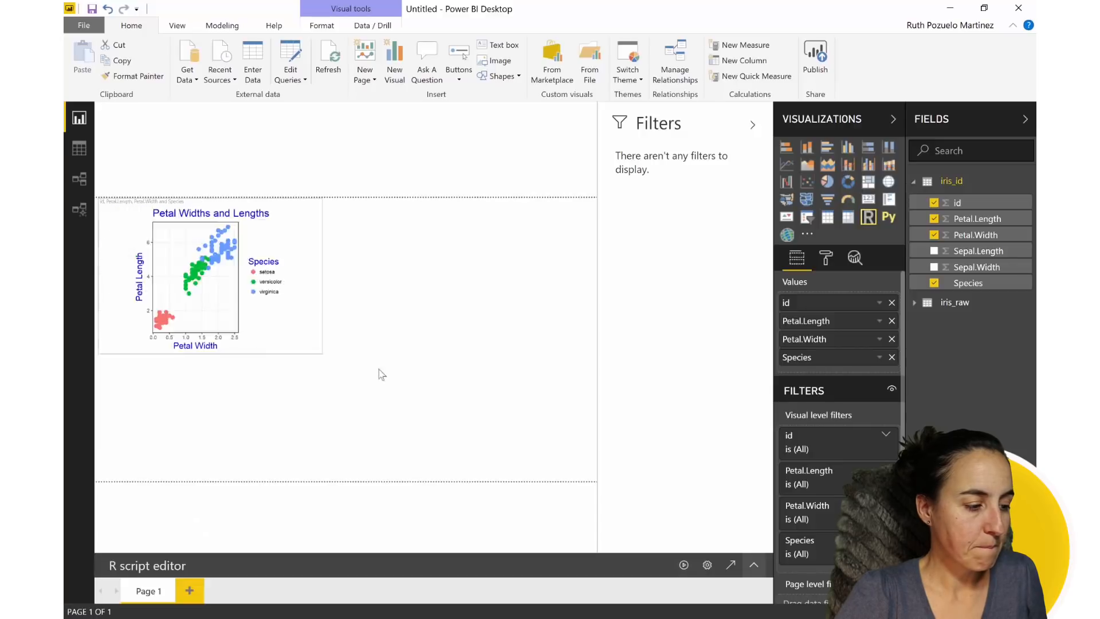
left_click(382, 373)
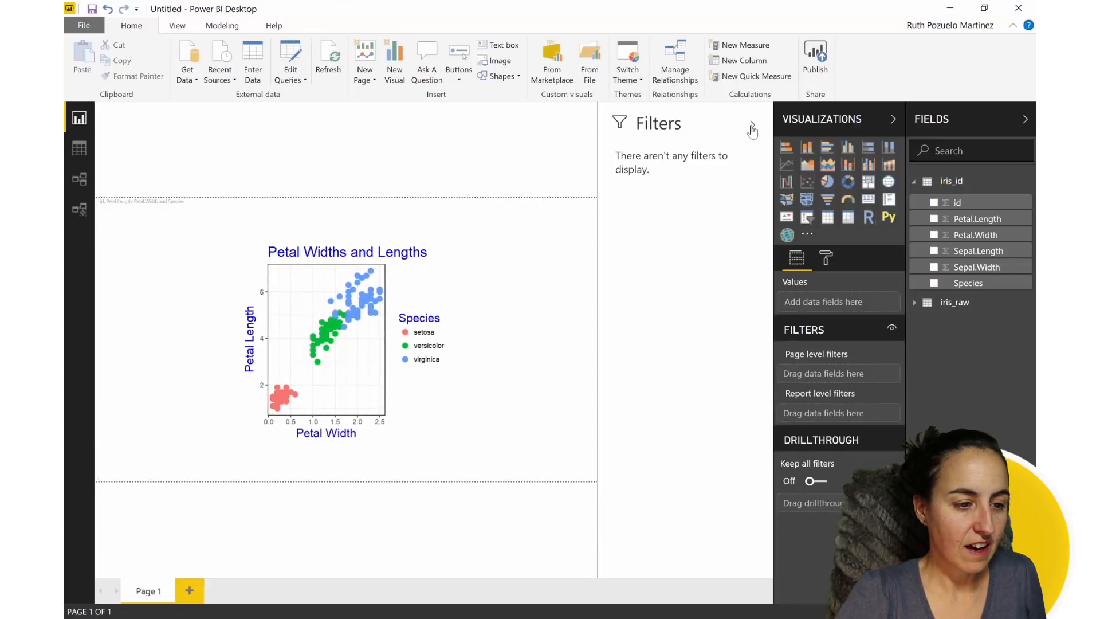
left_click(753, 128)
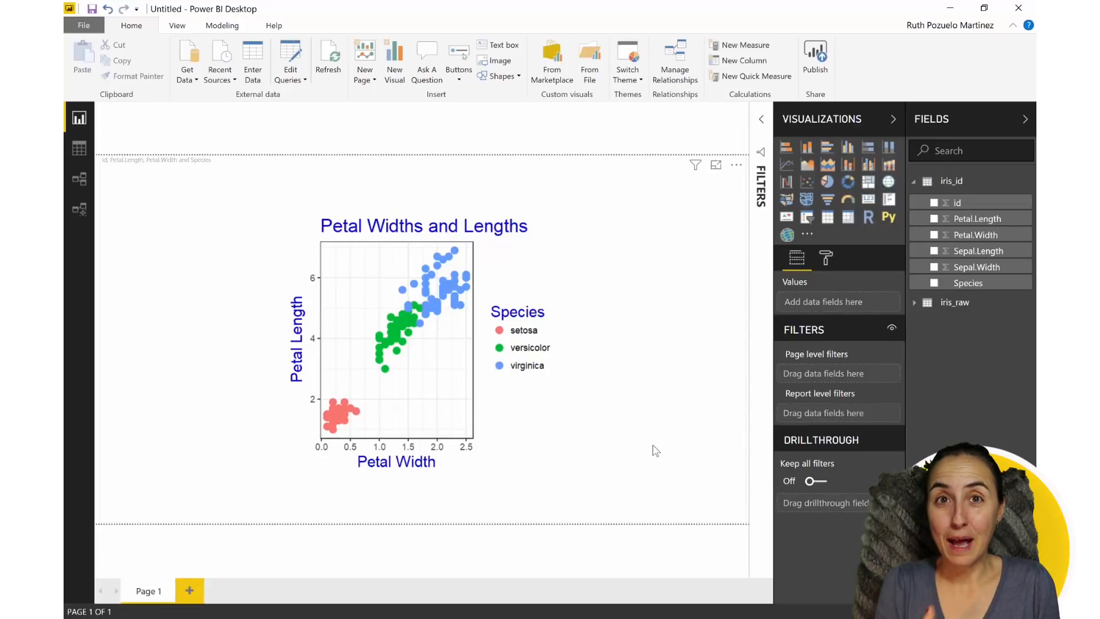
mouse_move(954, 415)
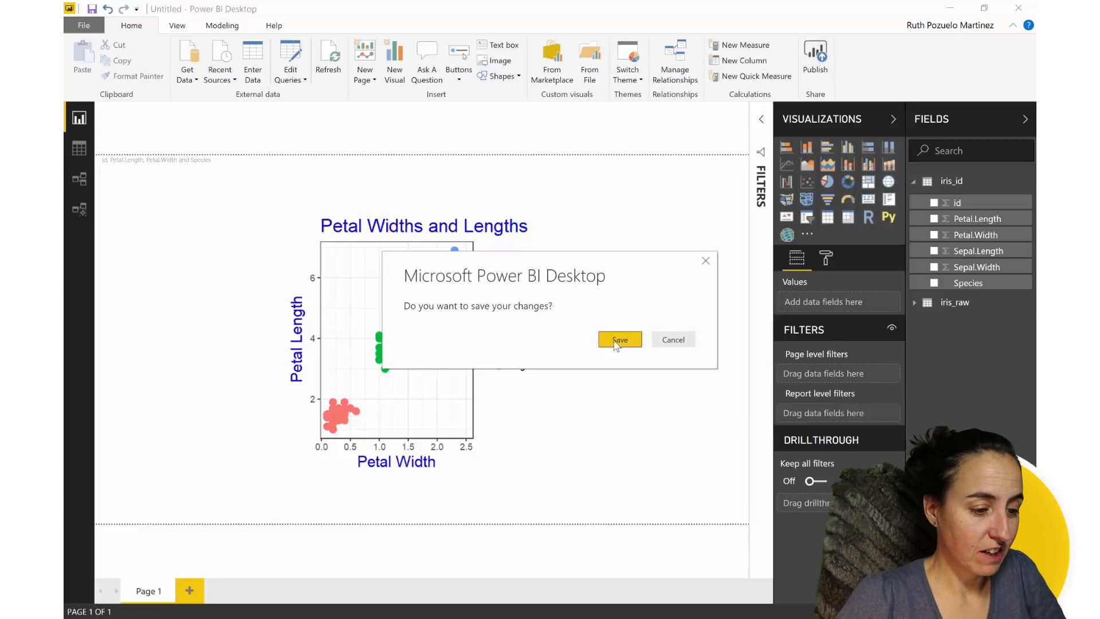
Save the report as R guide.pbix, replacing the existing file
left_click(619, 340)
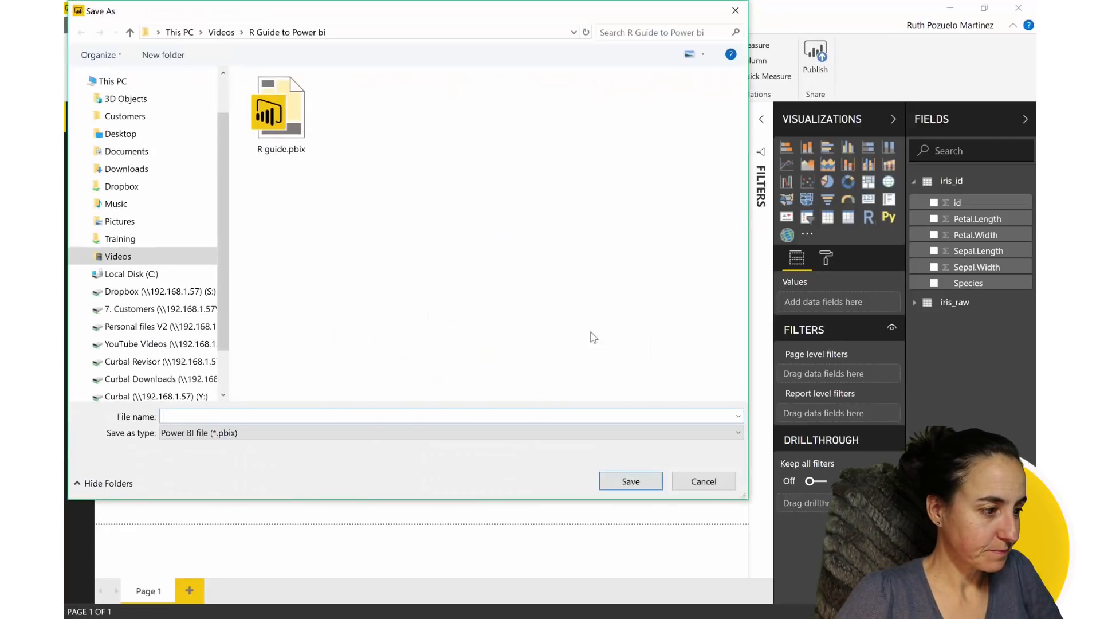
left_click(279, 113)
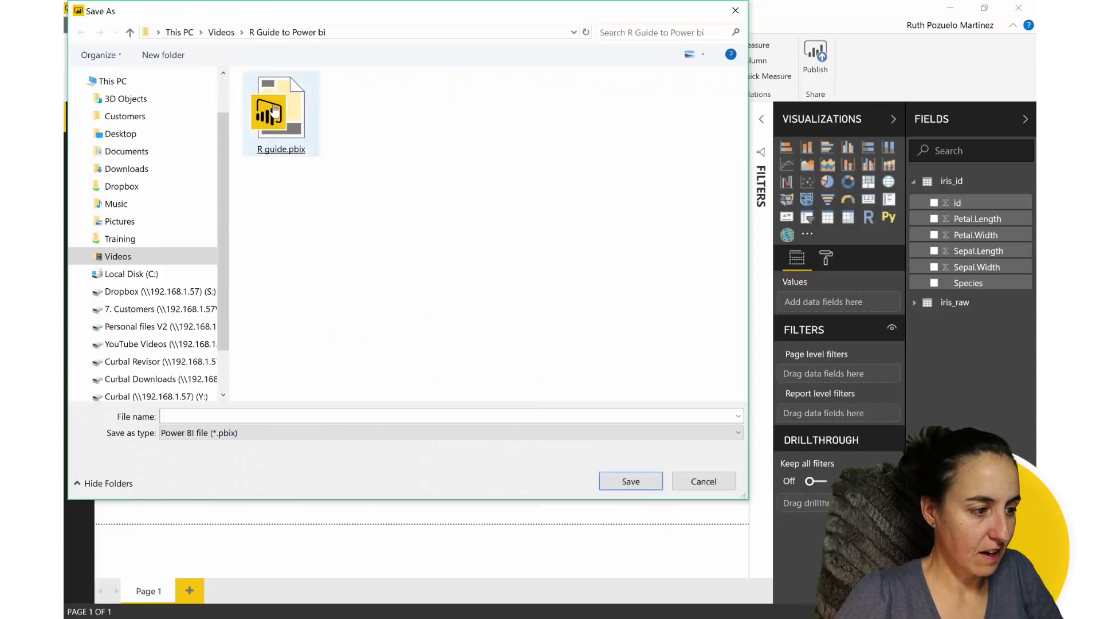
left_click(629, 482)
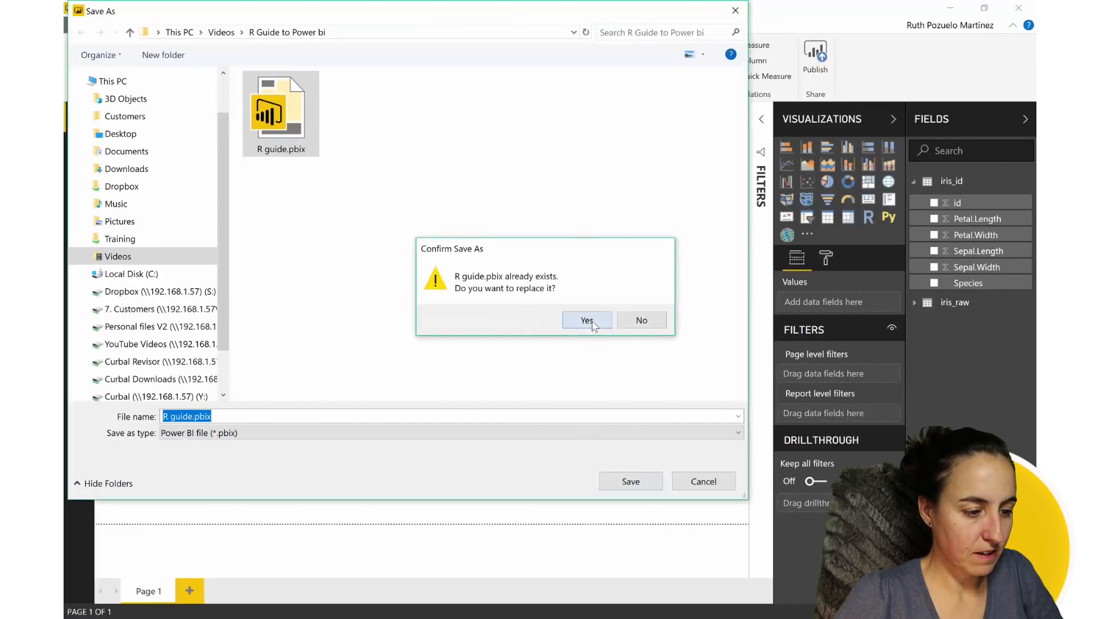
left_click(587, 320)
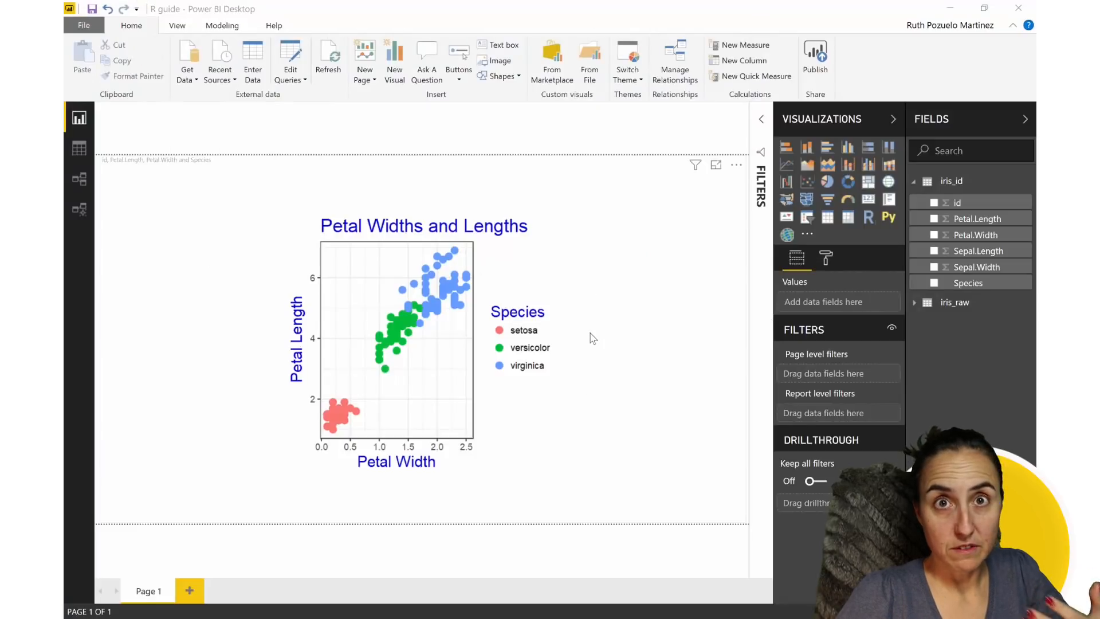
Publish R guide to the Social Media workspace and open it in the Power BI service
left_click(815, 57)
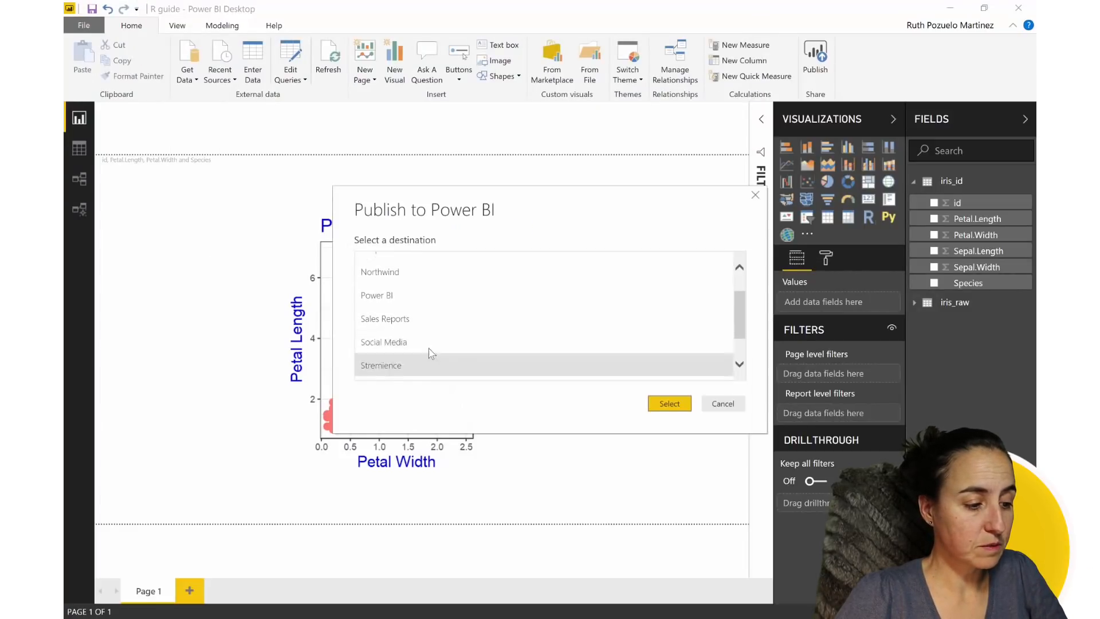
left_click(722, 403)
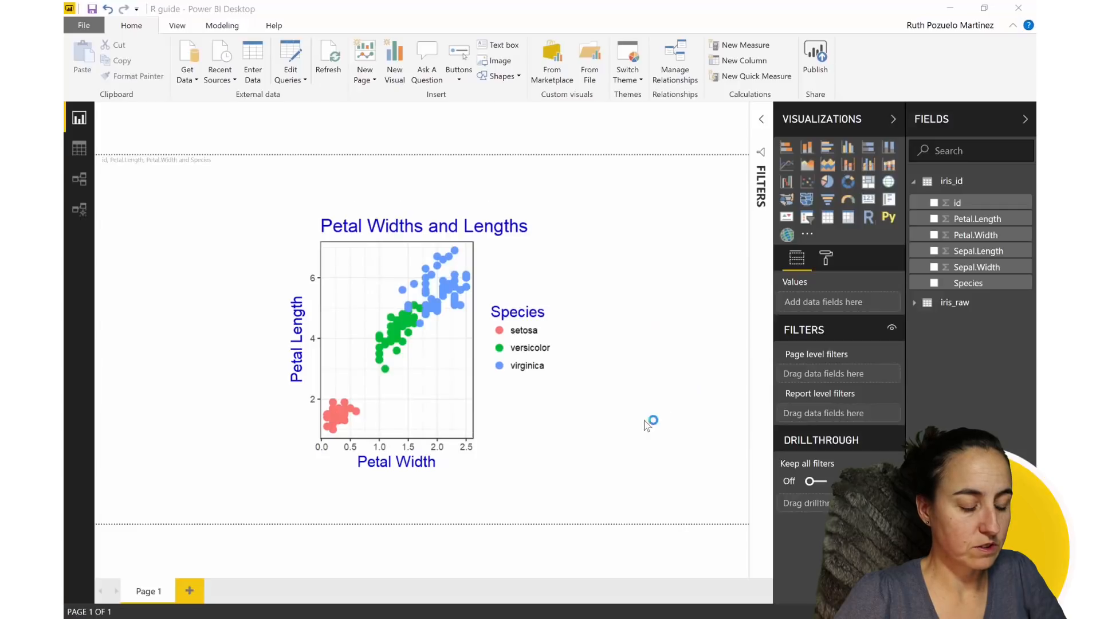
left_click(814, 56)
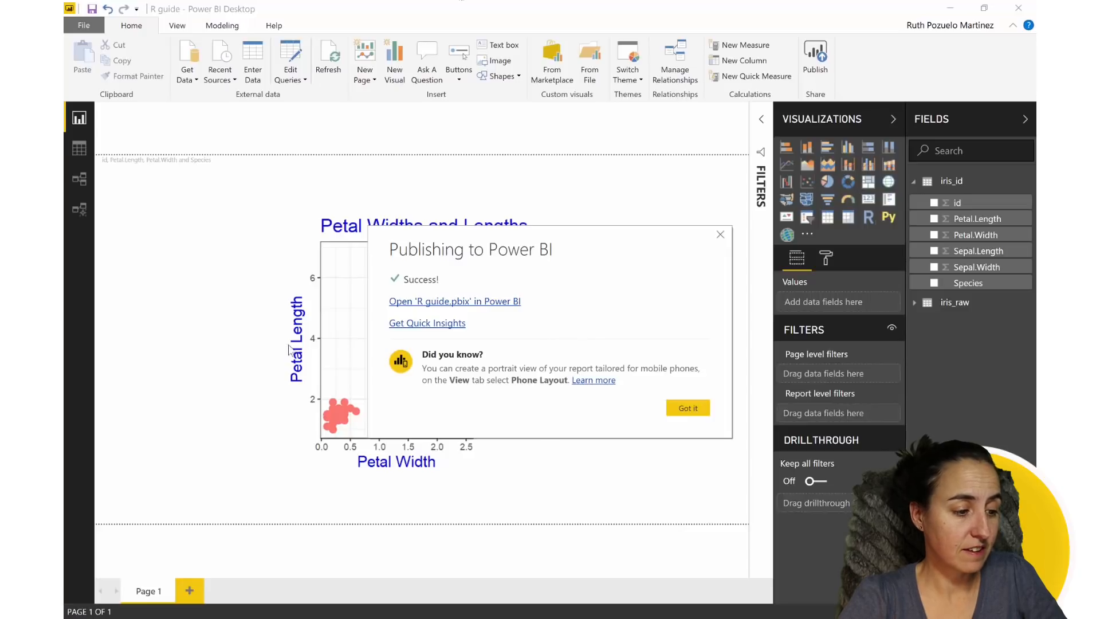
left_click(455, 301)
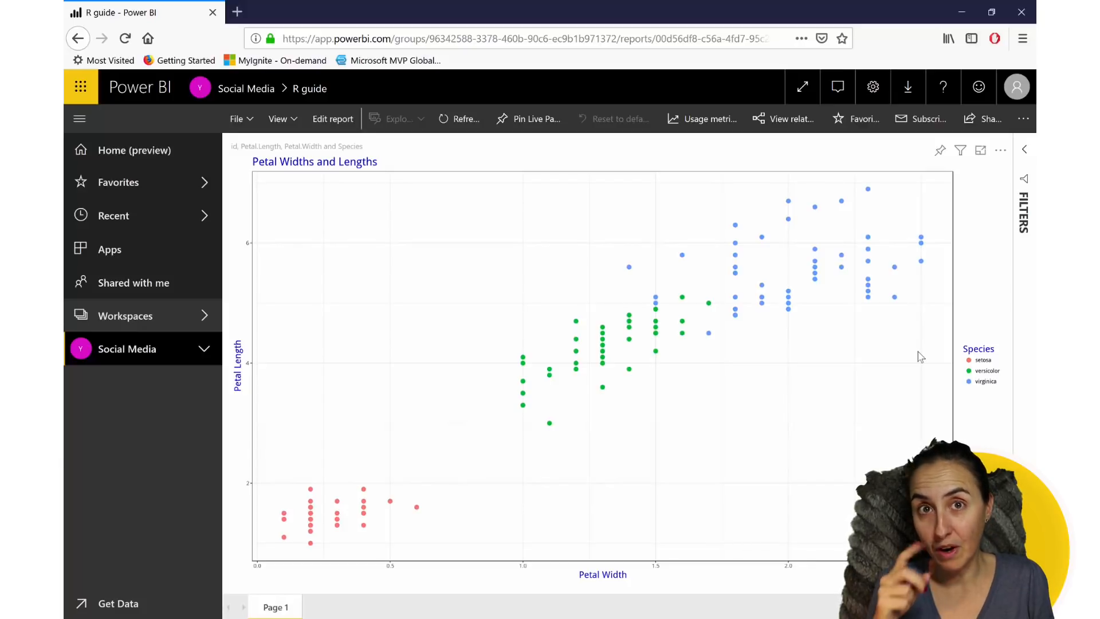
mouse_move(181, 292)
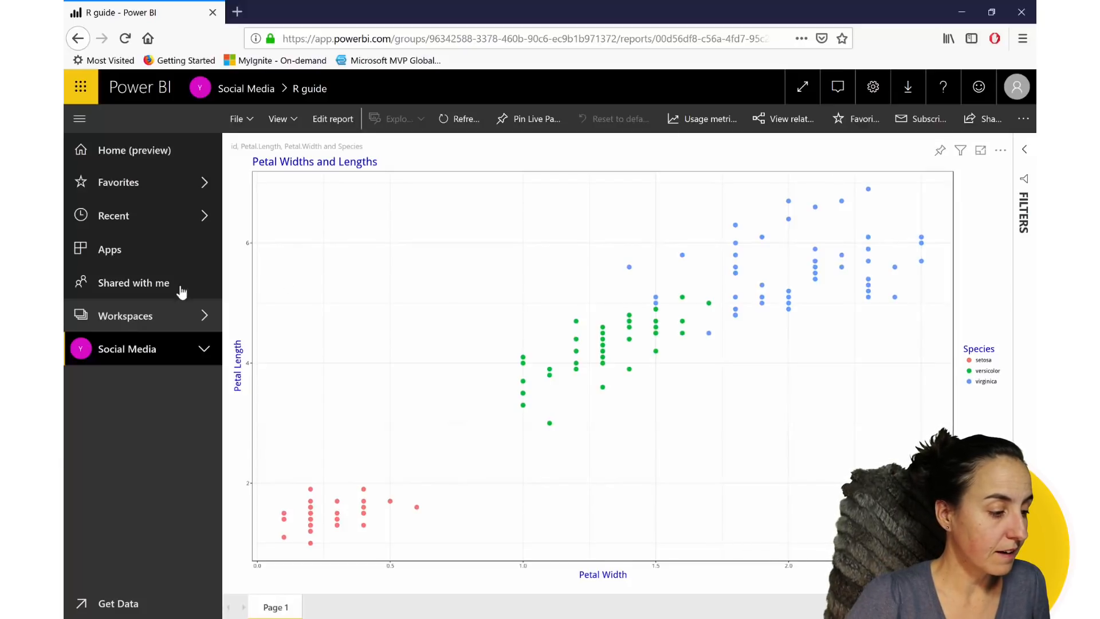
Open the Social Media workspace from the left navigation pane
left_click(125, 316)
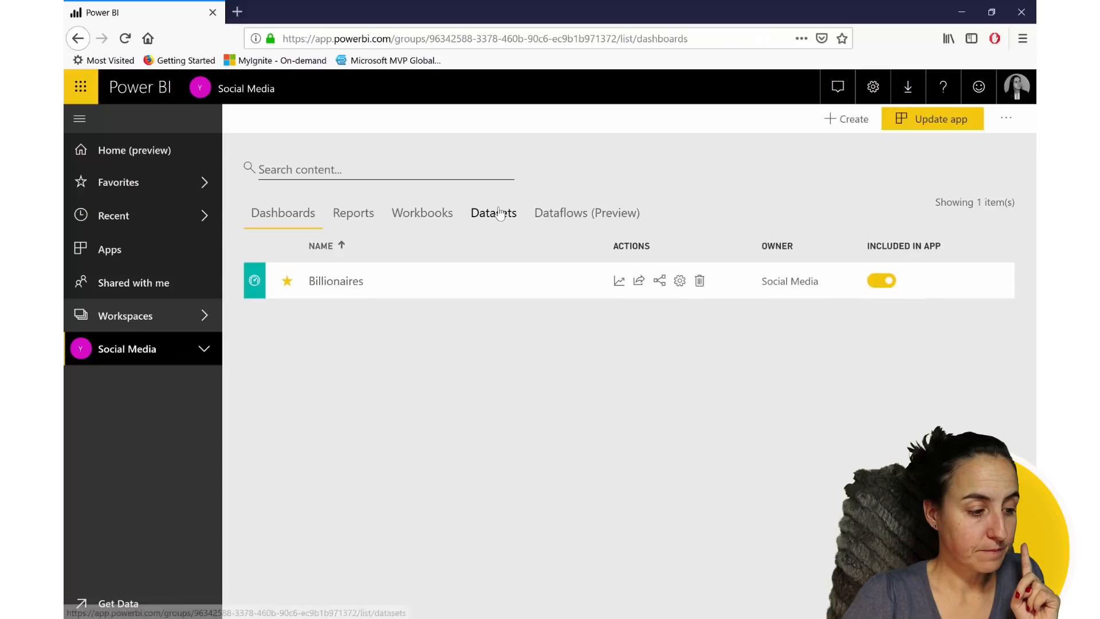
Open the R guide dataset settings, check its gateway, and edit the R source credentials
left_click(493, 213)
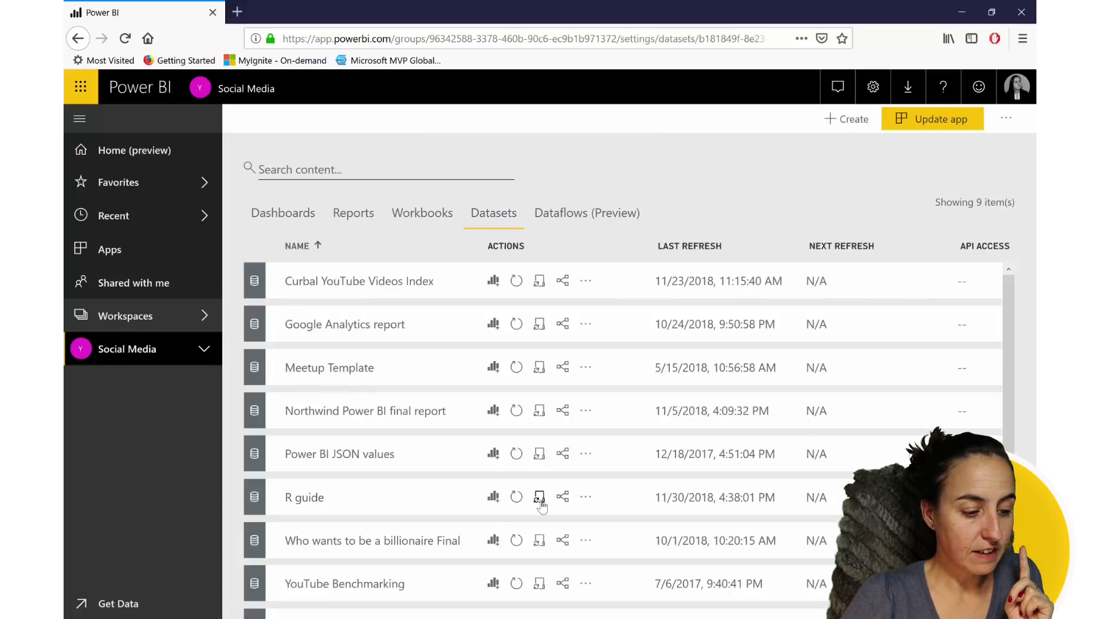
left_click(539, 497)
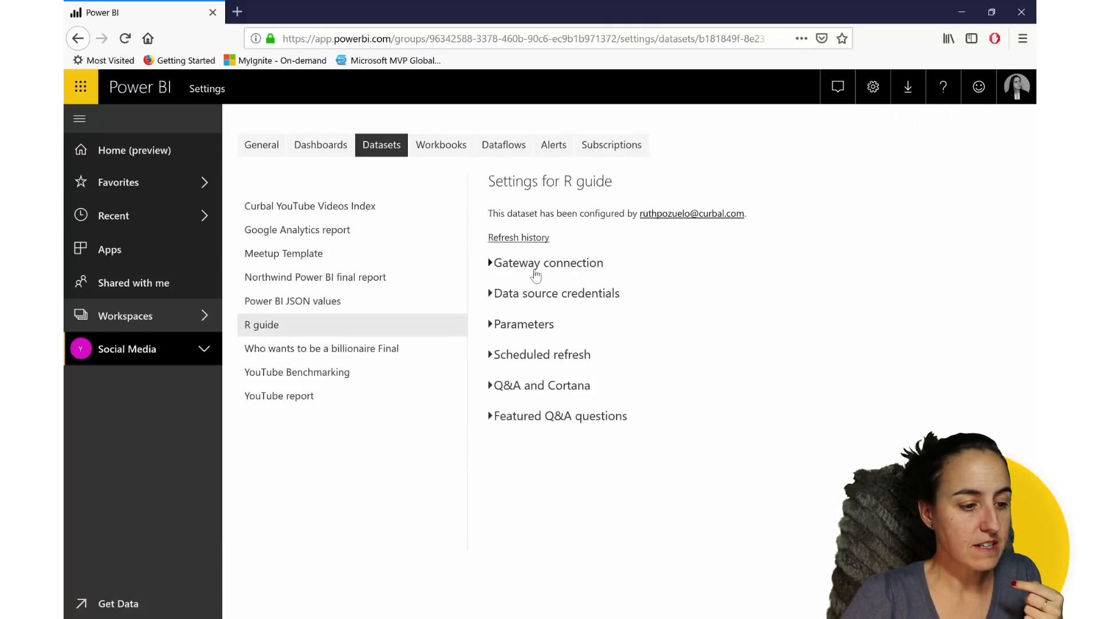
left_click(548, 262)
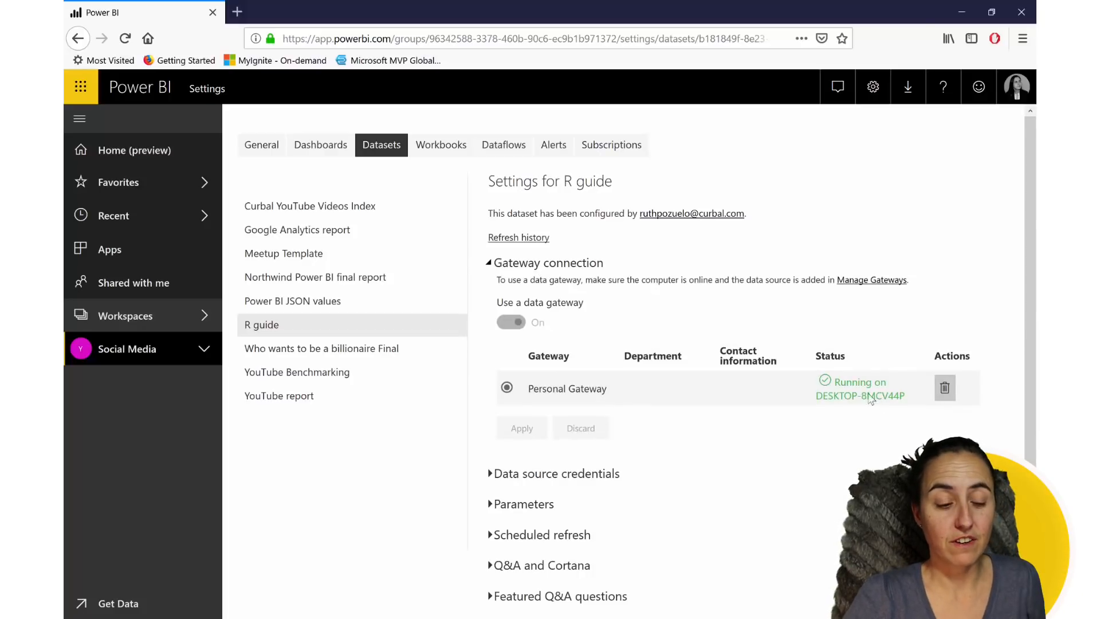
left_click(557, 473)
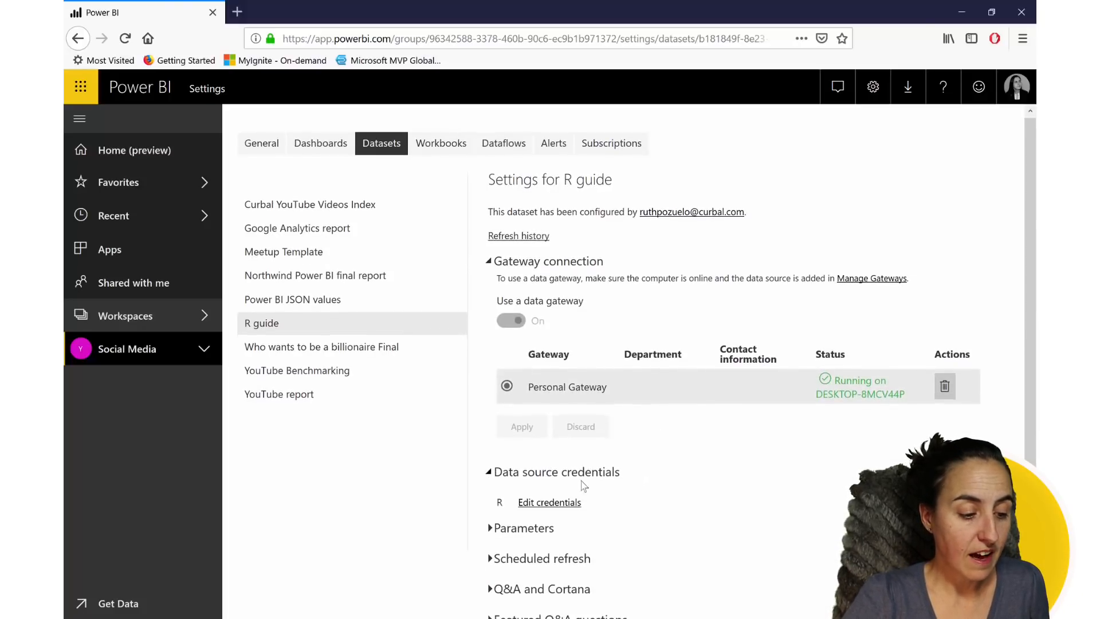
left_click(549, 503)
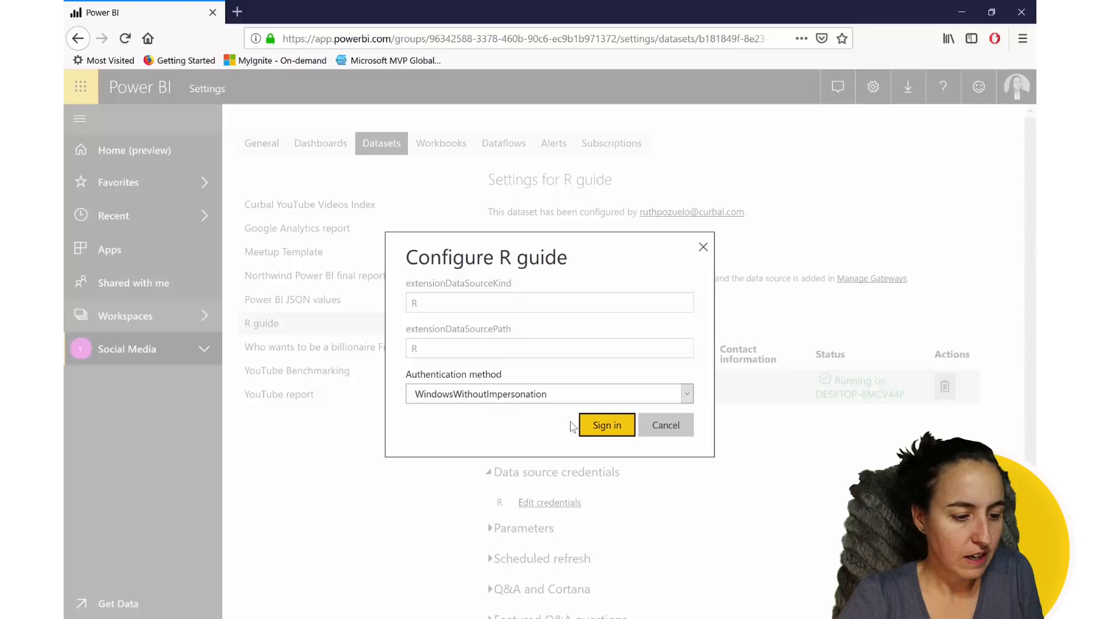
mouse_move(475, 375)
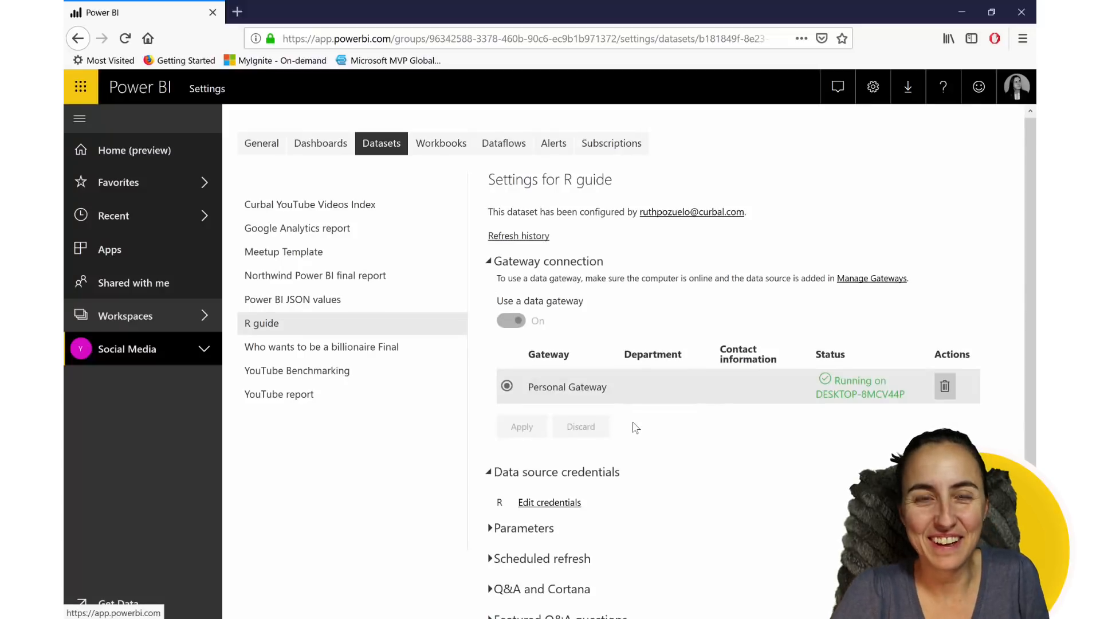
Turn on scheduled refresh for R guide with a daily 9:00 AM refresh time
scroll("down", 3)
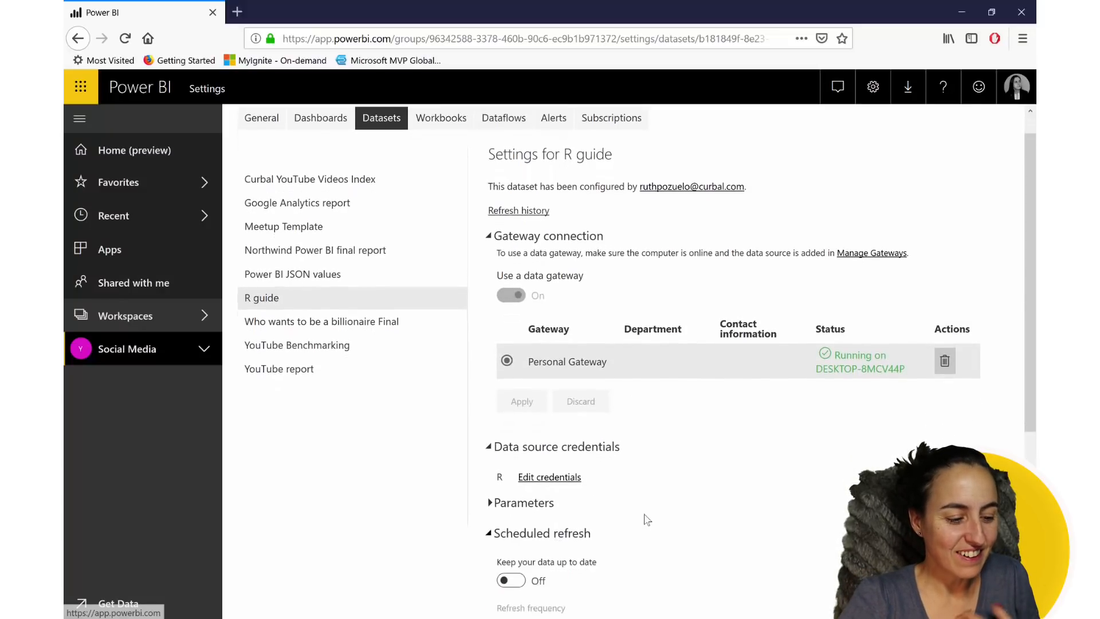
left_click(510, 581)
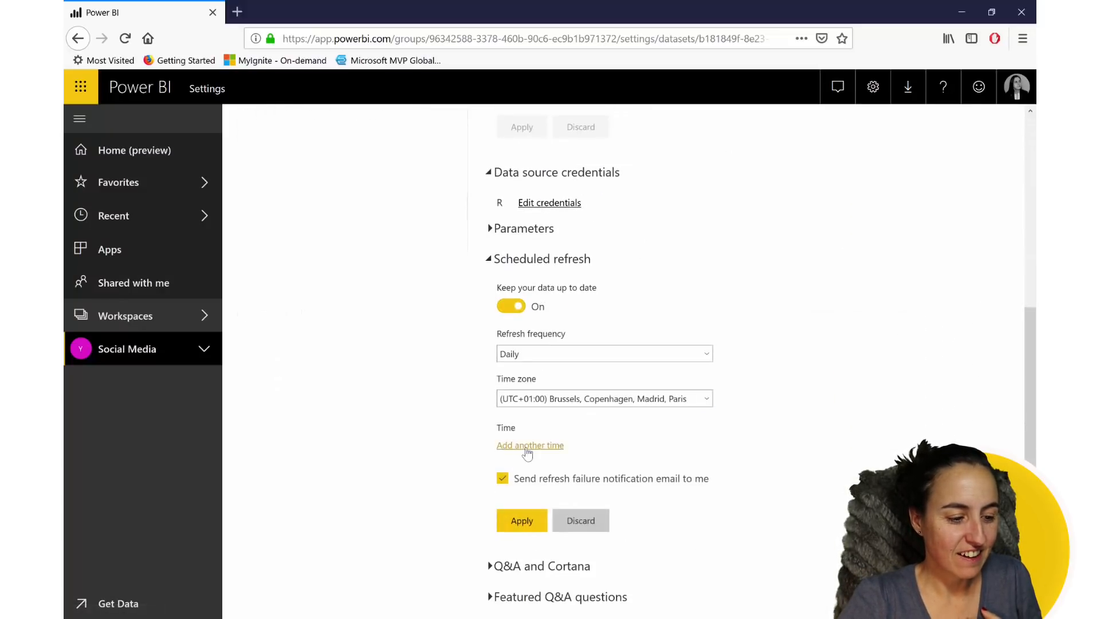
left_click(529, 444)
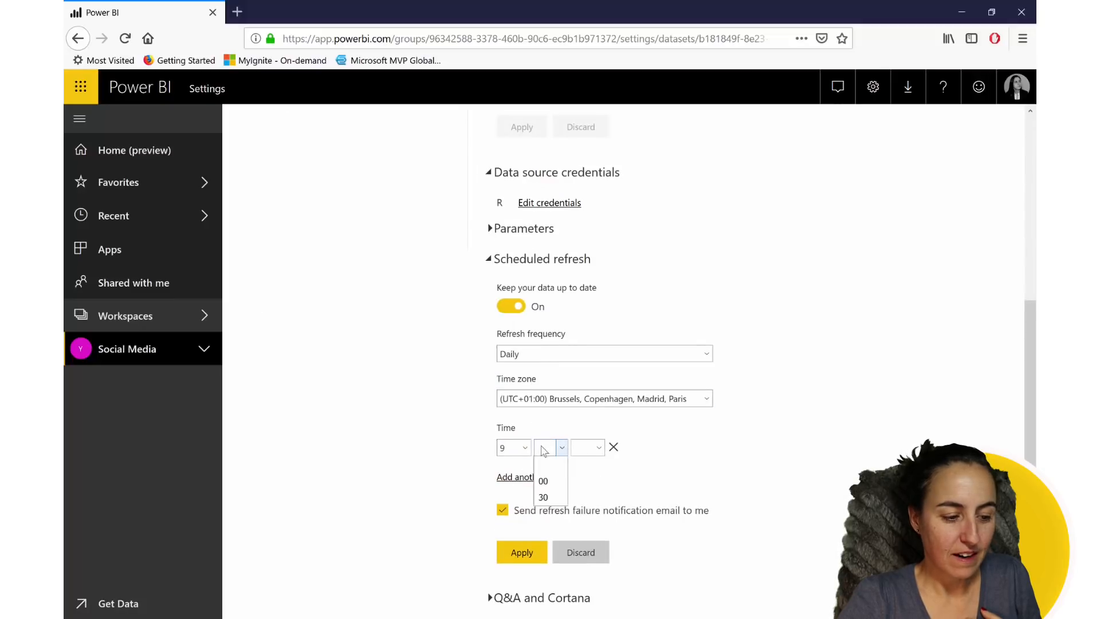
left_click(543, 481)
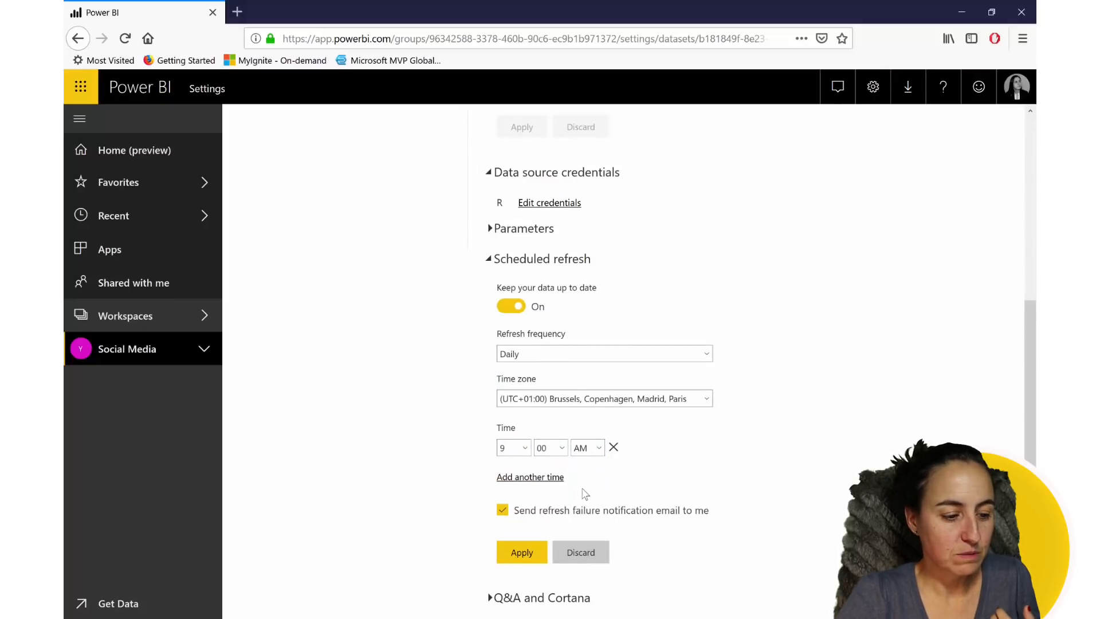
scroll("up", 3)
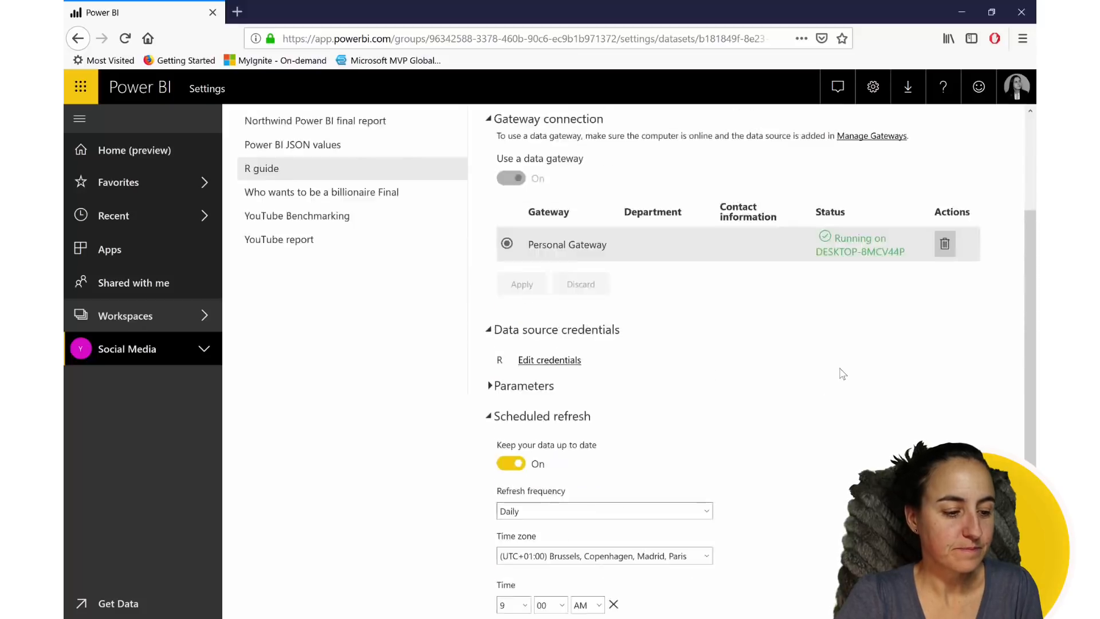
scroll("up", 3)
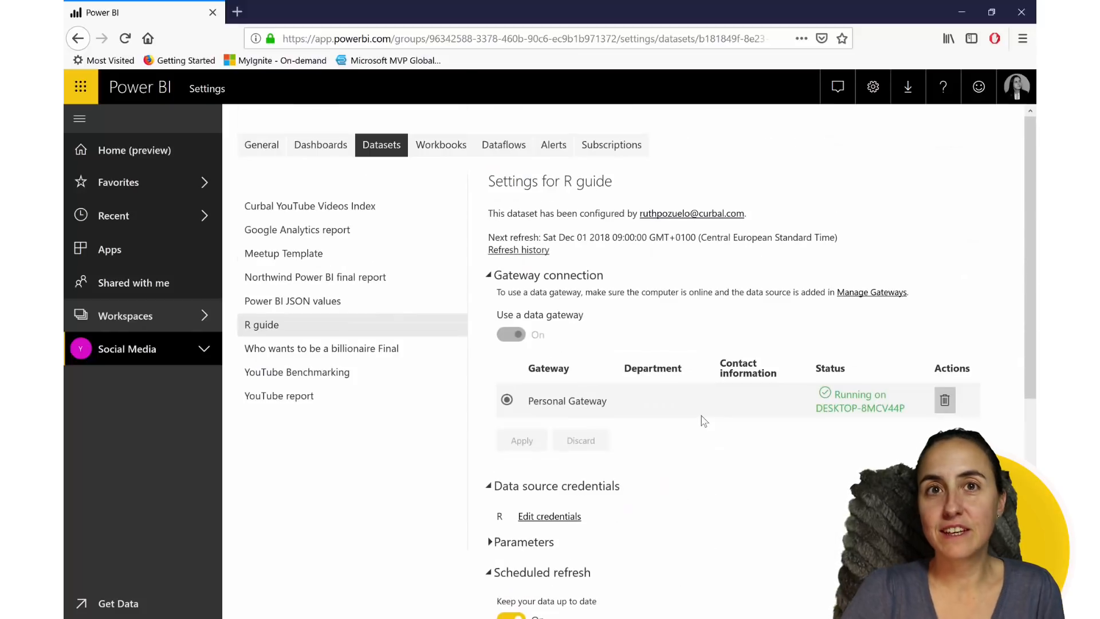
mouse_move(414, 330)
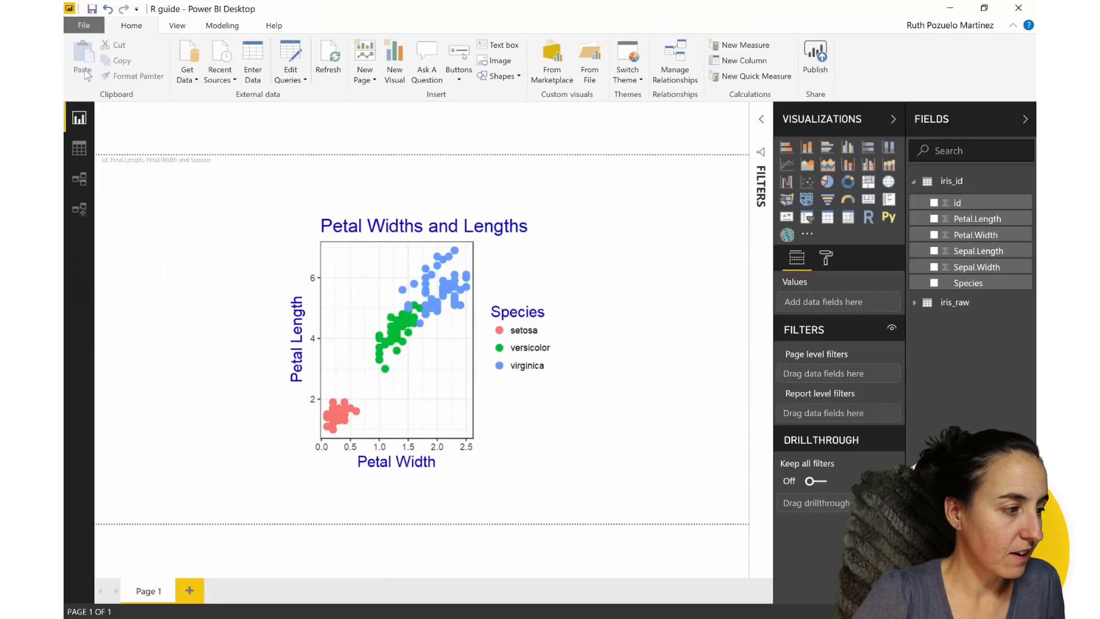
Open Options and show the current file's Privacy level settings
left_click(82, 25)
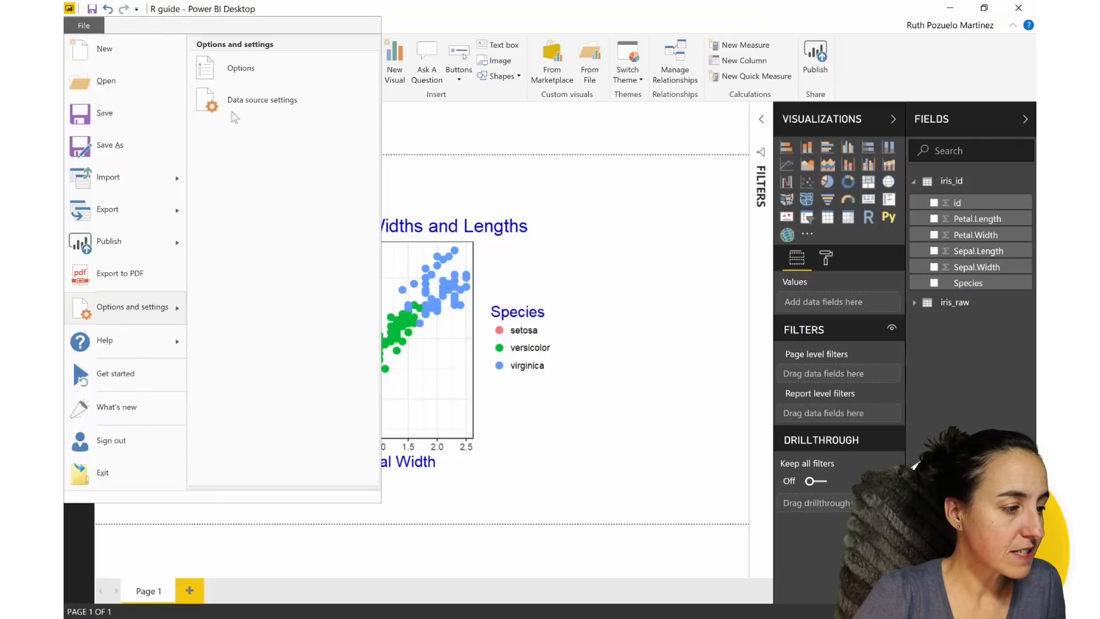
mouse_move(252, 137)
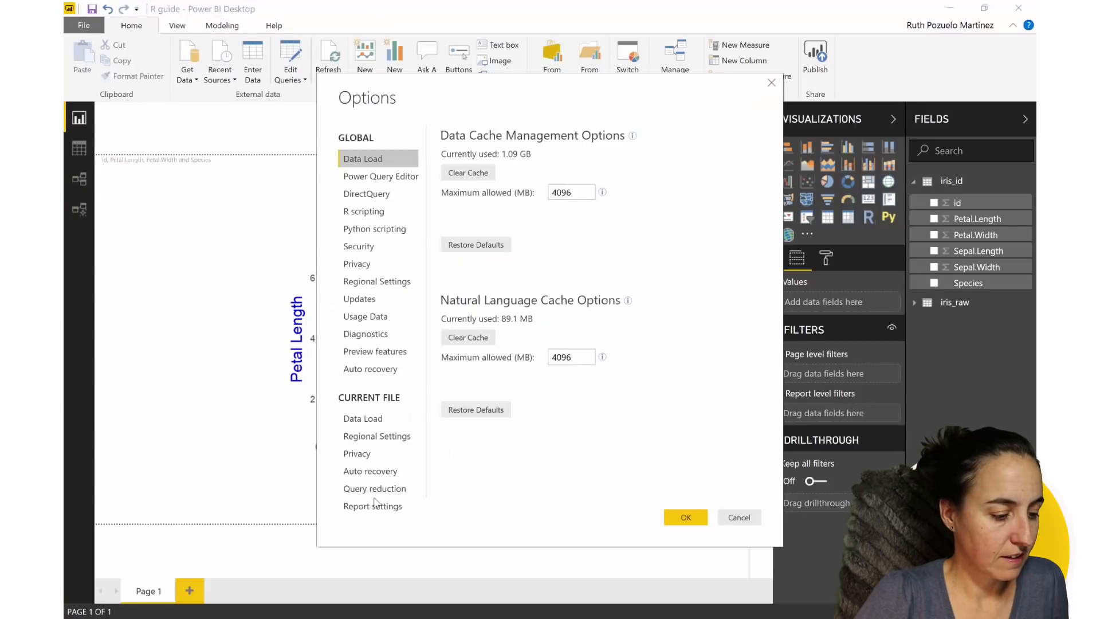
left_click(357, 453)
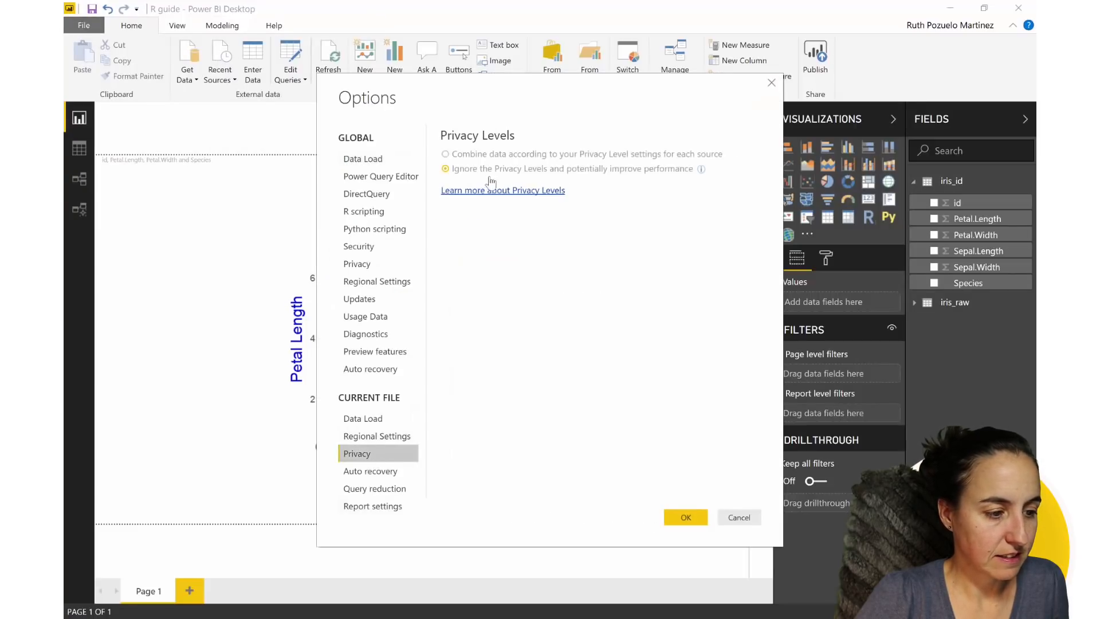